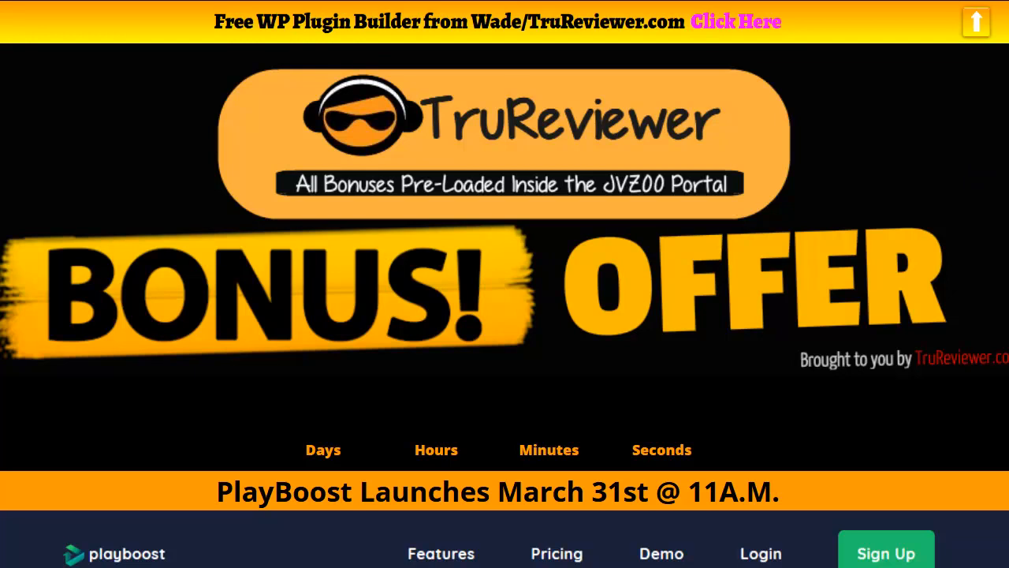
Step: Scroll the bonus page down to the embedded PlayBoost demo video and start it playing
{"action": "scroll", "scroll_direction": "down", "scroll_amount": 3}
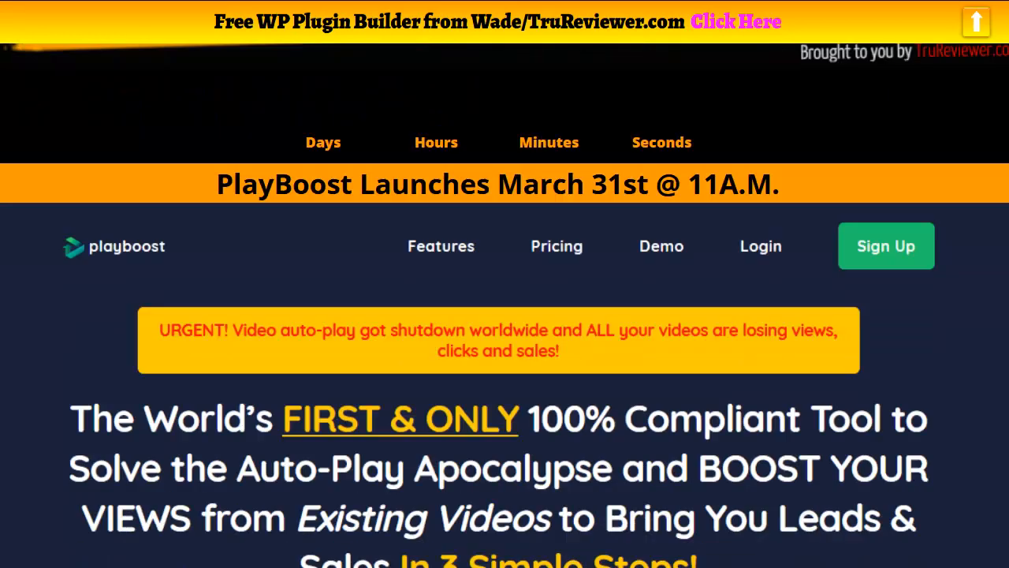
{"action": "scroll", "scroll_direction": "down", "scroll_amount": 3}
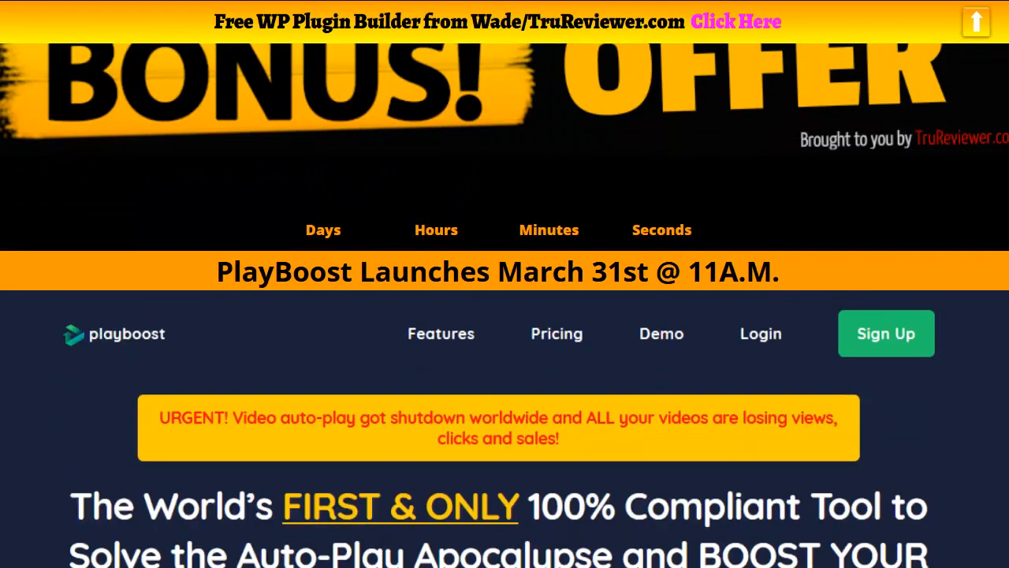
{"action": "scroll", "scroll_direction": "down", "scroll_amount": 3}
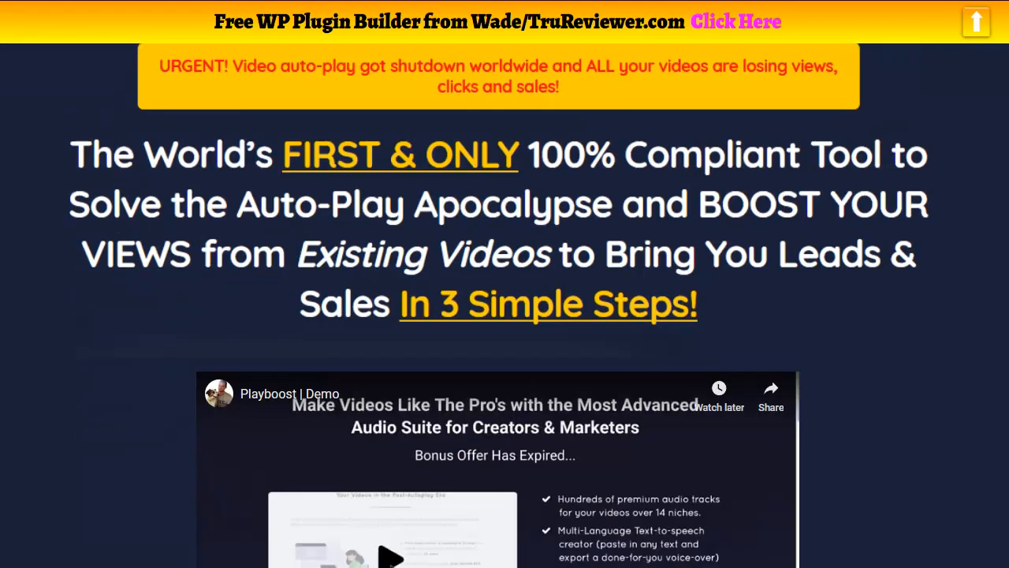
{"action": "scroll", "scroll_direction": "down", "scroll_amount": 3}
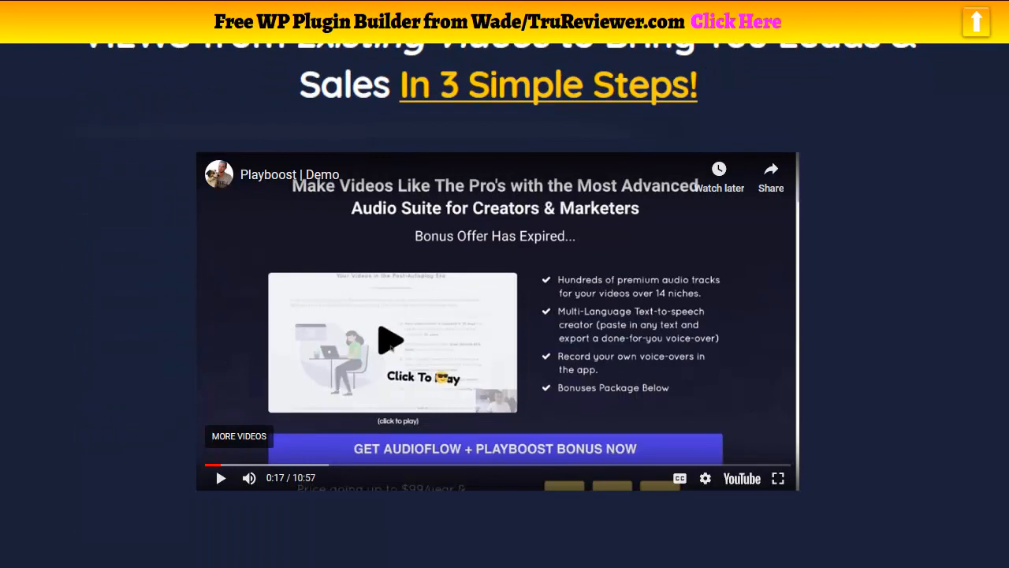
{"action": "mouse_move", "coordinate": [973, 149]}
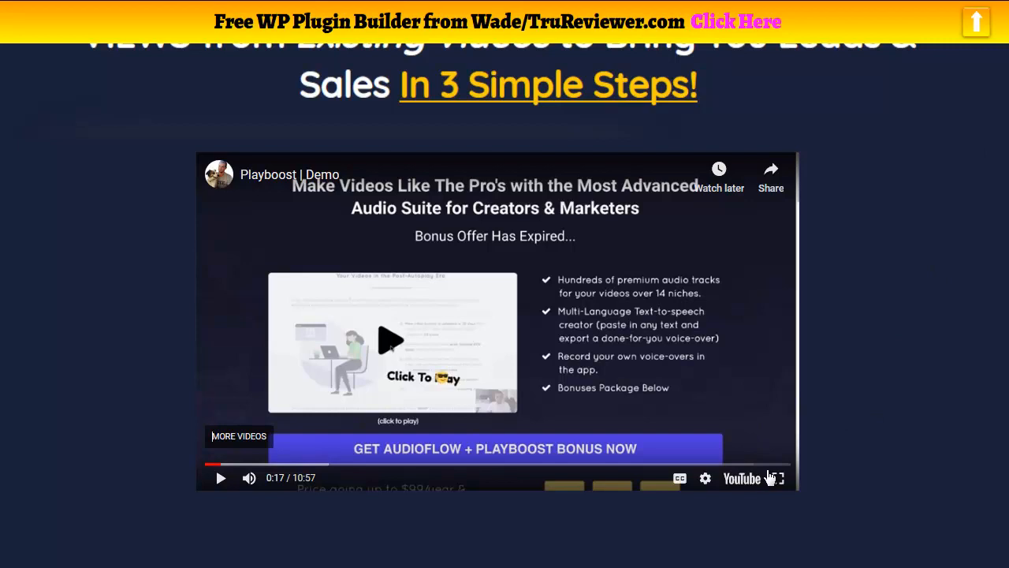
{"action": "left_click", "coordinate": [776, 478]}
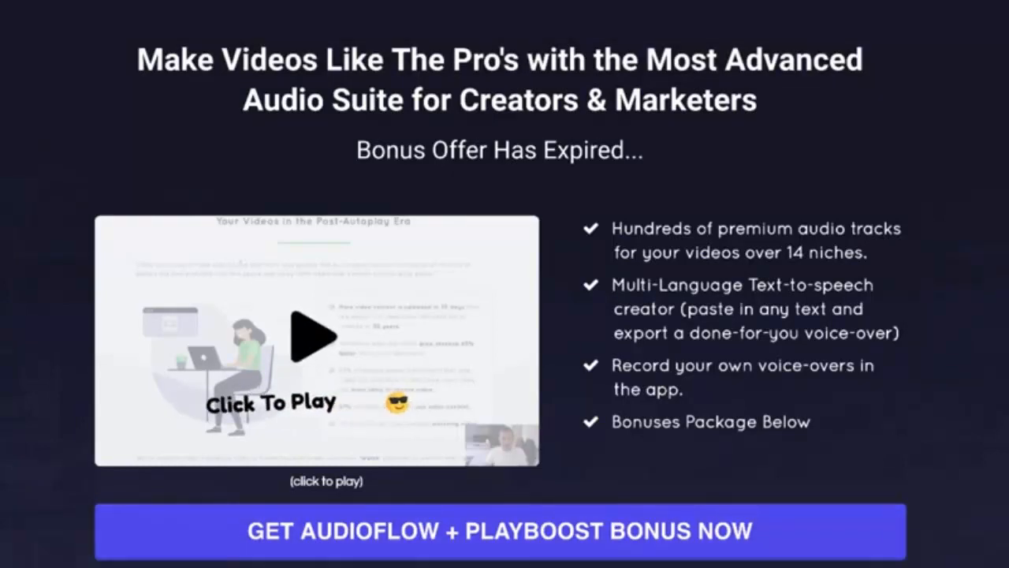
Step: View the old video screenshots in Preview, stepping through oldvideo3 and others to oldvideo7
{"action": "left_click", "coordinate": [315, 334]}
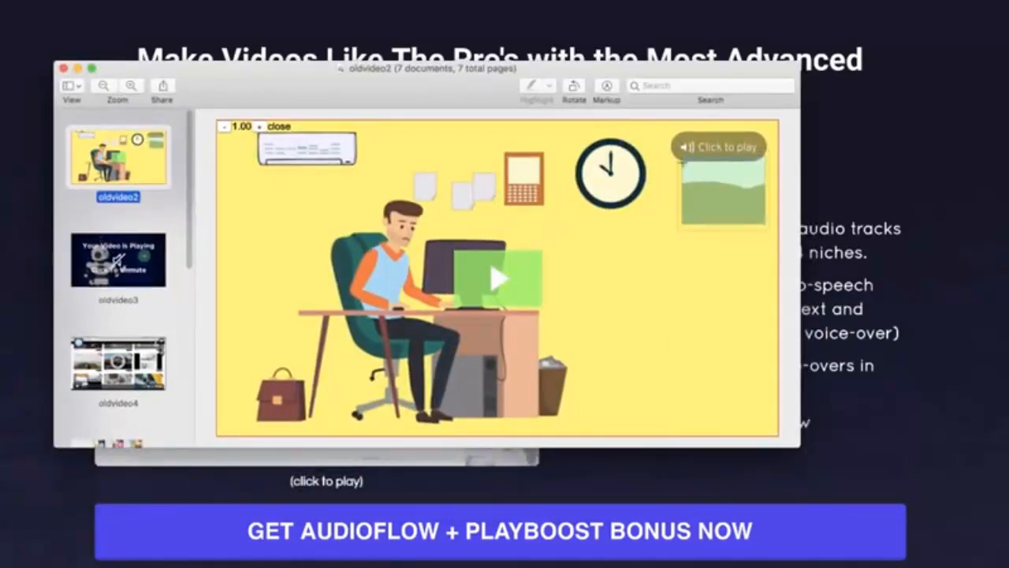
{"action": "left_click", "coordinate": [118, 260]}
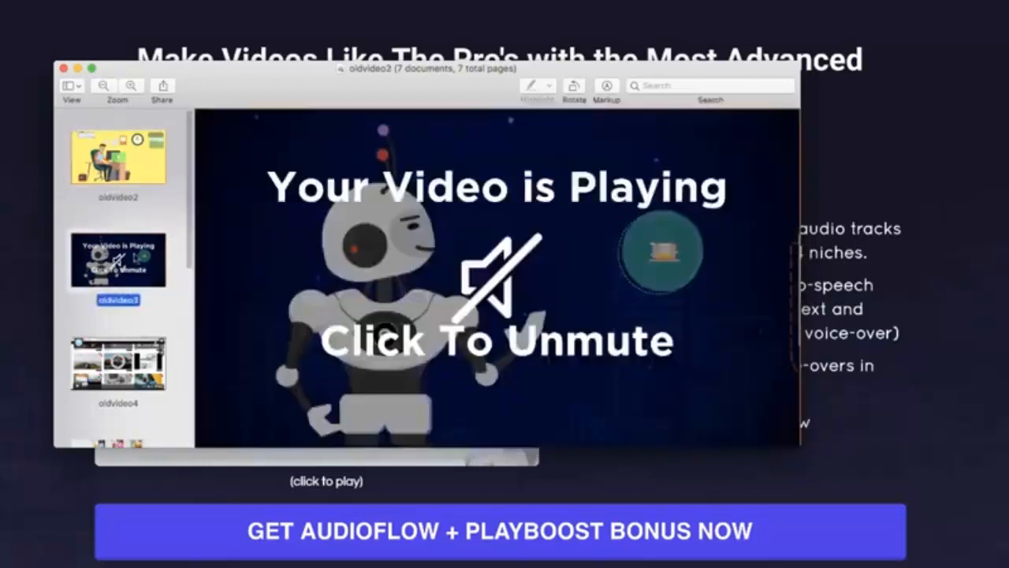
{"action": "left_click", "coordinate": [117, 363]}
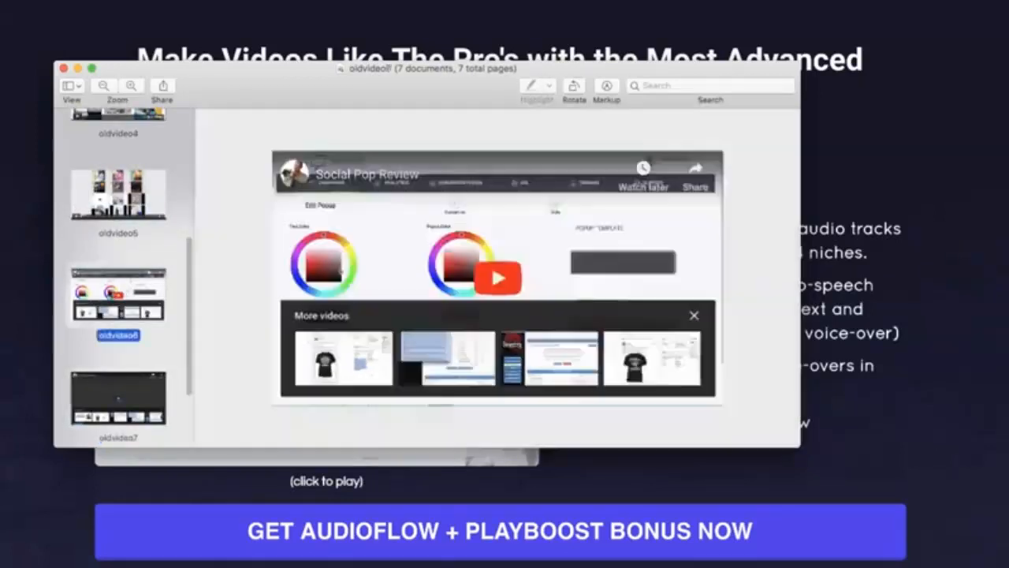
{"action": "mouse_move", "coordinate": [221, 208]}
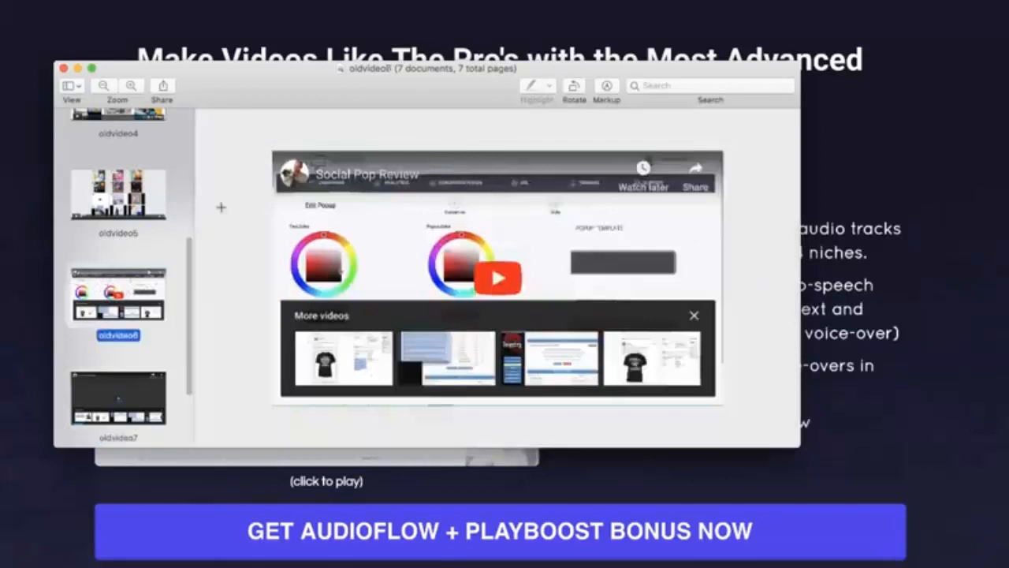
{"action": "mouse_move", "coordinate": [195, 274]}
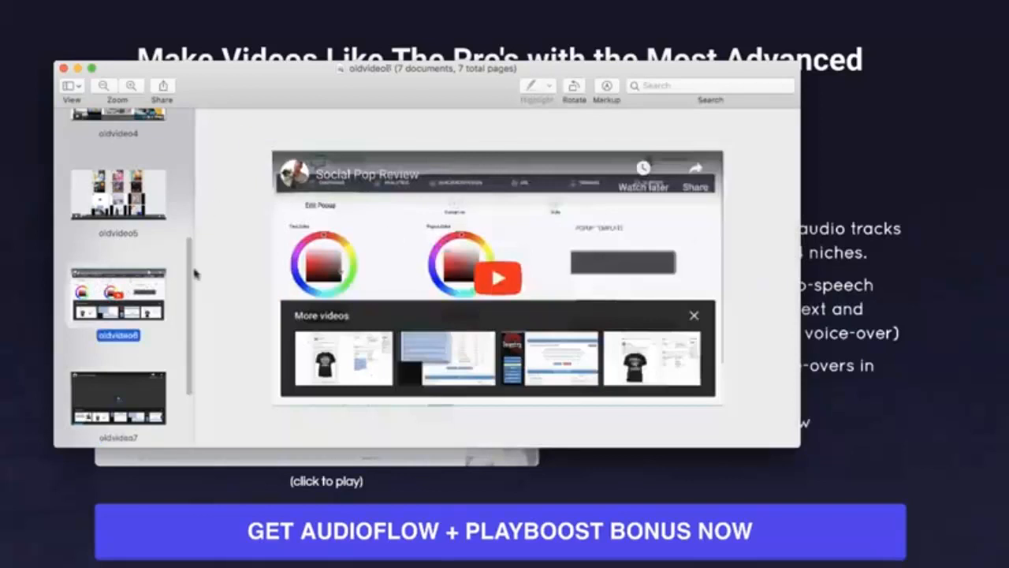
{"action": "left_click", "coordinate": [116, 397]}
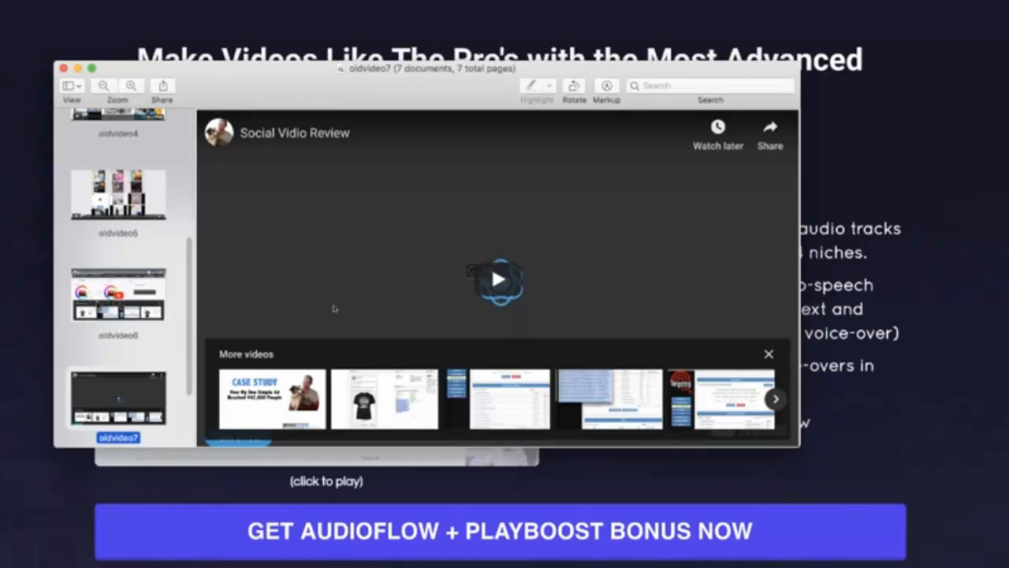
{"action": "mouse_move", "coordinate": [92, 309]}
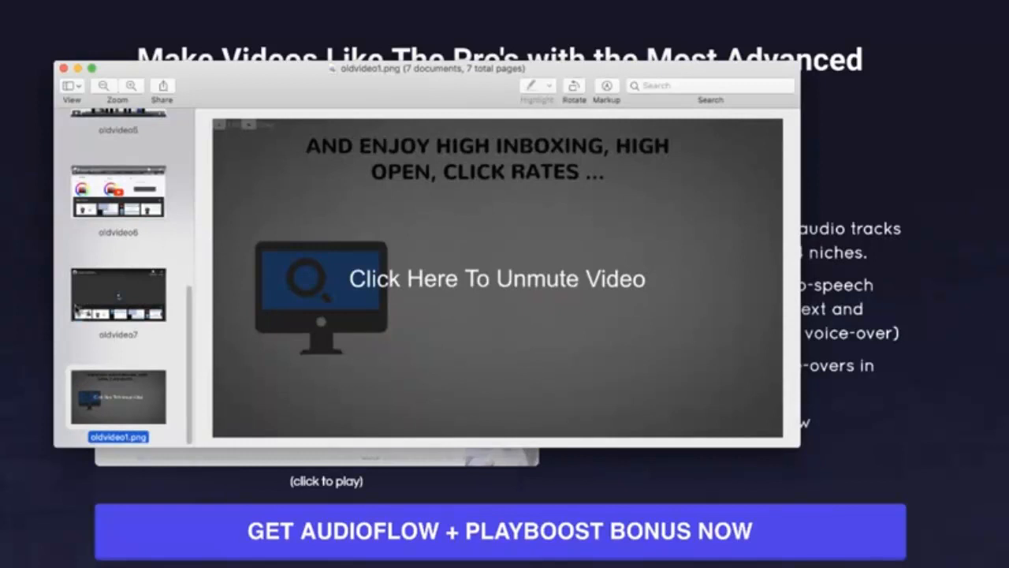
{"action": "left_click", "coordinate": [116, 294]}
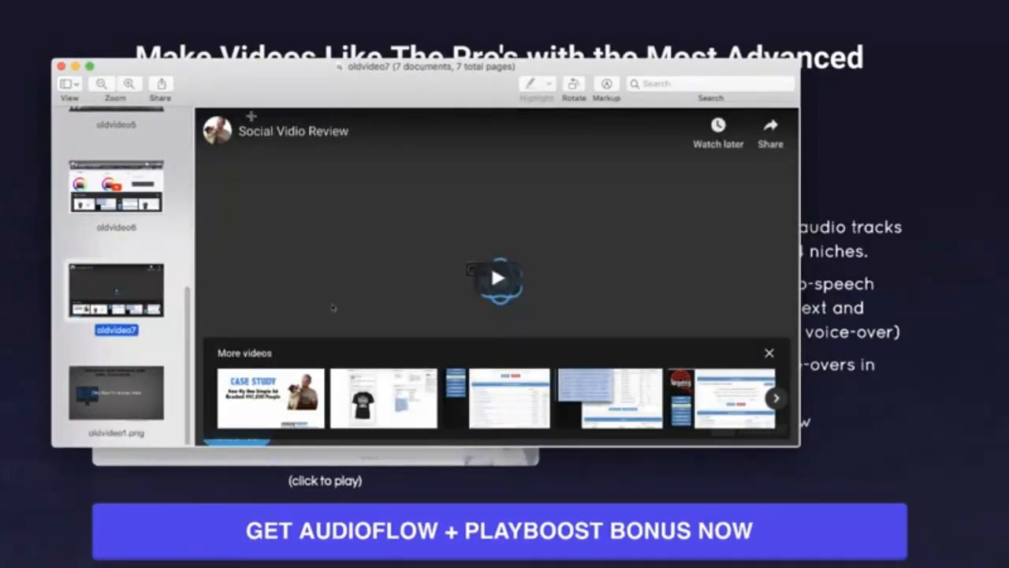
{"action": "mouse_move", "coordinate": [366, 167]}
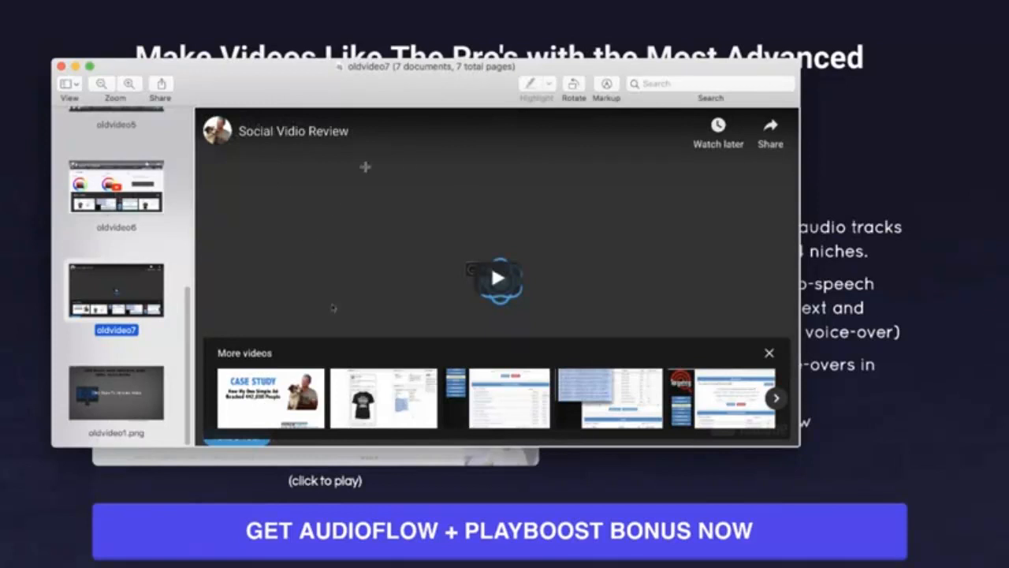
Step: Continue through oldvideo4 and oldvideo1.png, returning to the oldvideo7 Social Vidio Review player
{"action": "left_click", "coordinate": [117, 139]}
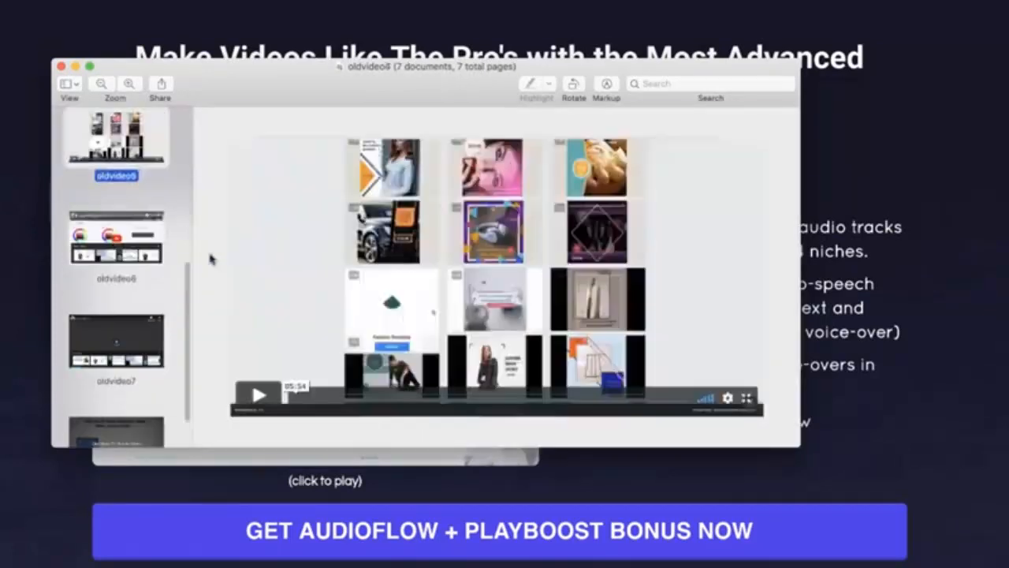
{"action": "left_click", "coordinate": [117, 251]}
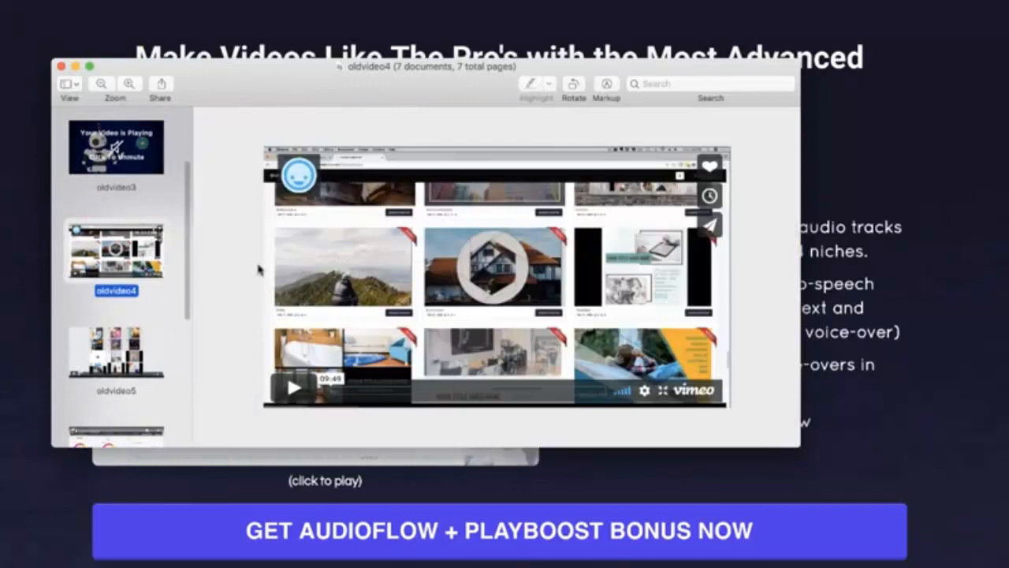
{"action": "scroll", "scroll_direction": "down", "scroll_amount": 3}
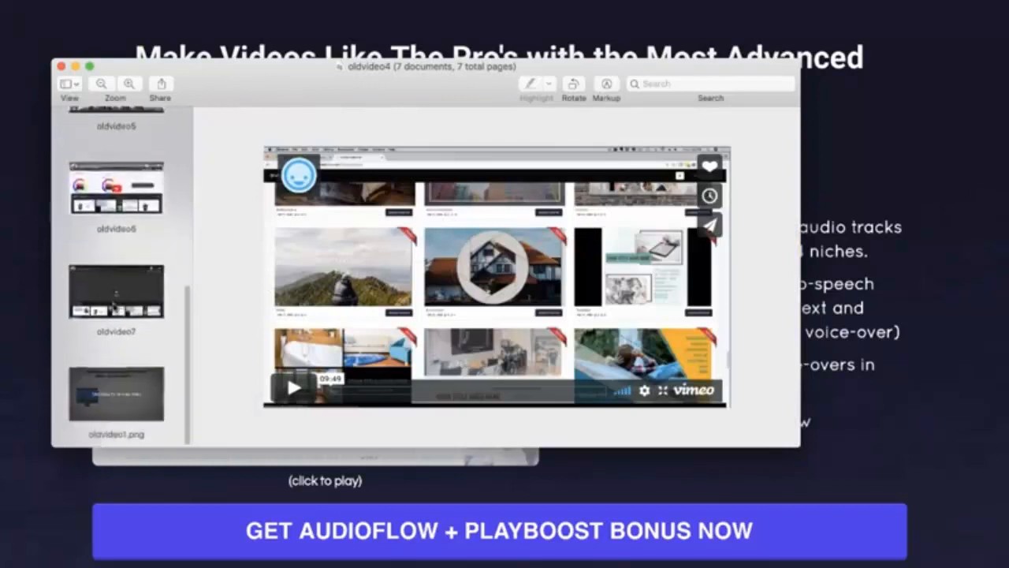
{"action": "left_click", "coordinate": [117, 391]}
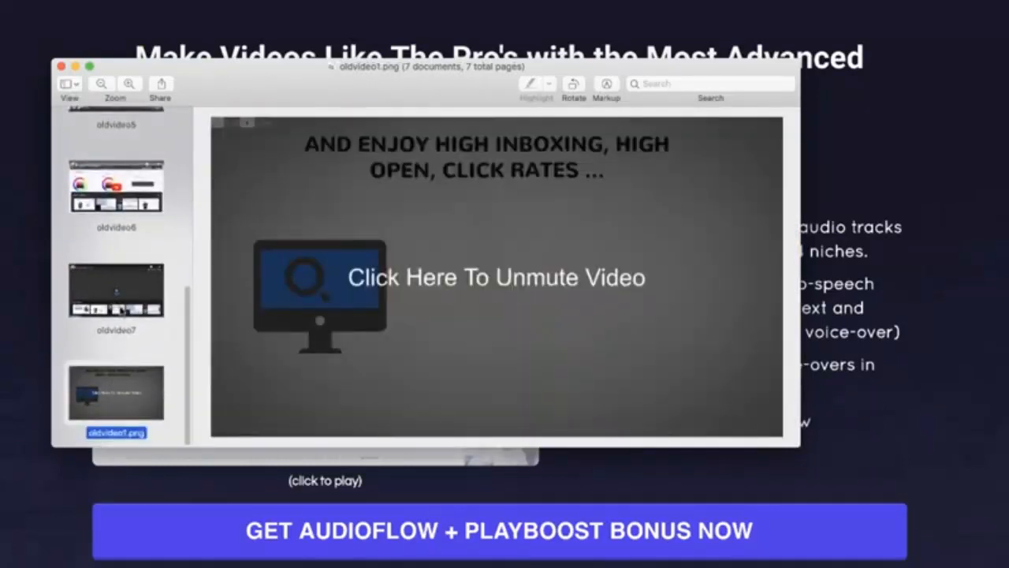
{"action": "left_click", "coordinate": [117, 290]}
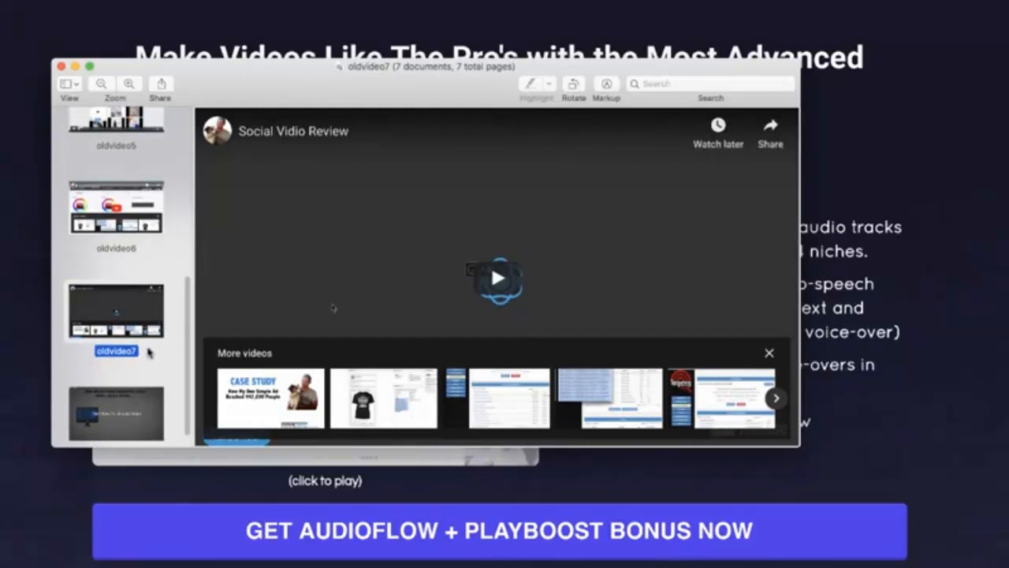
{"action": "scroll", "scroll_direction": "down", "scroll_amount": 3}
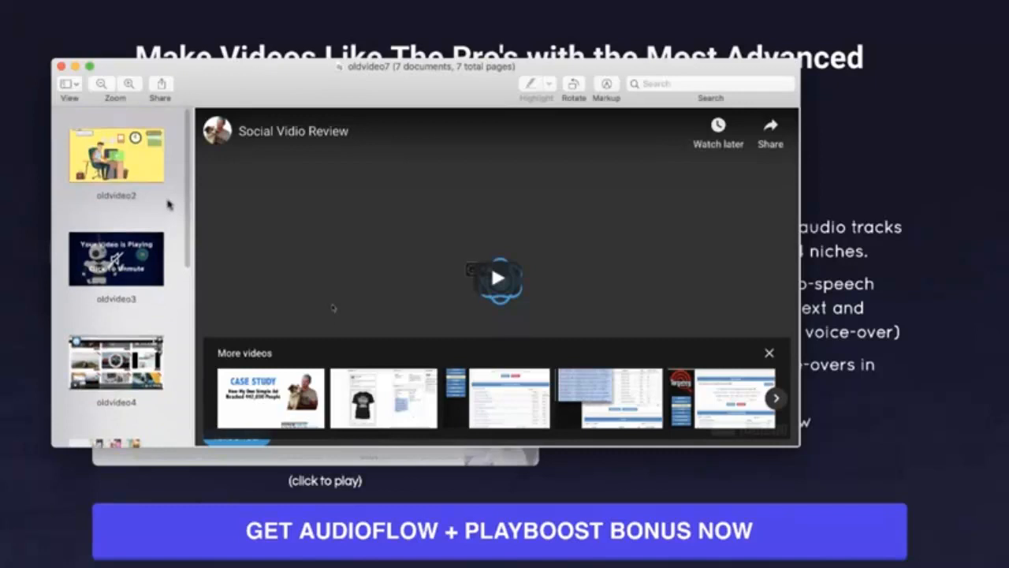
Step: Close the Preview screenshot viewer to return to the PlayBoost bonus page
{"action": "left_click", "coordinate": [117, 155]}
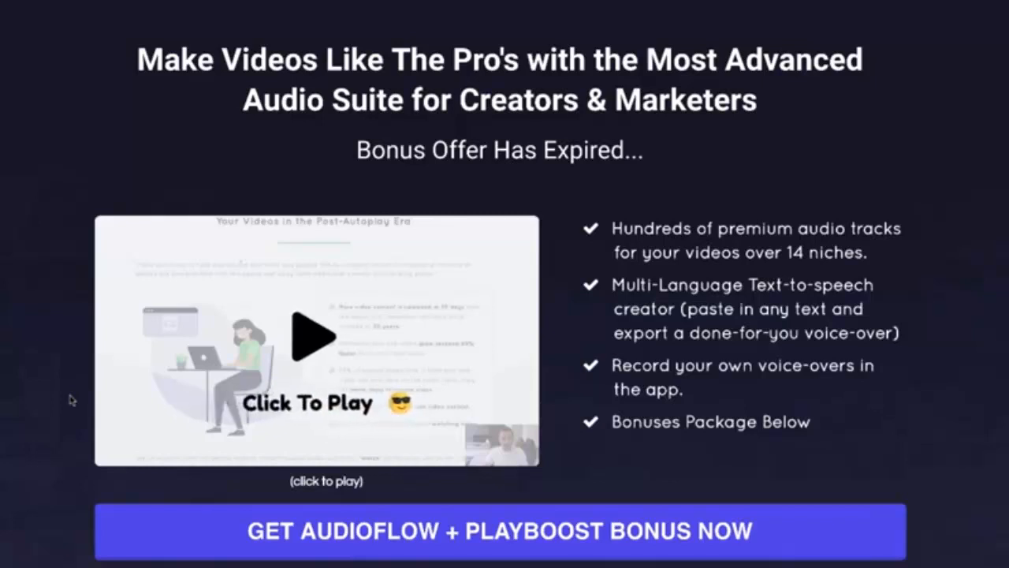
{"action": "mouse_move", "coordinate": [375, 483]}
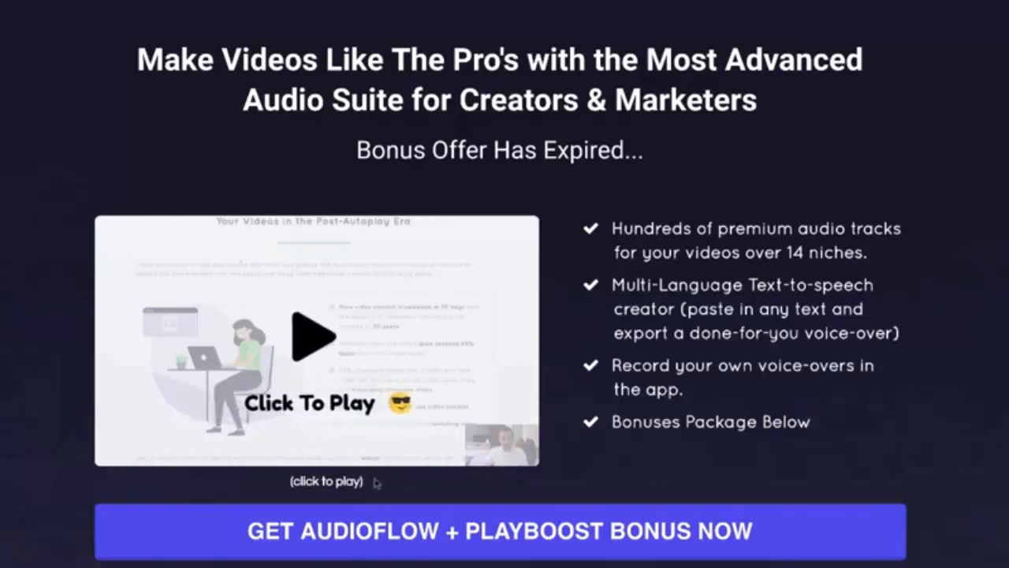
{"action": "mouse_move", "coordinate": [316, 278]}
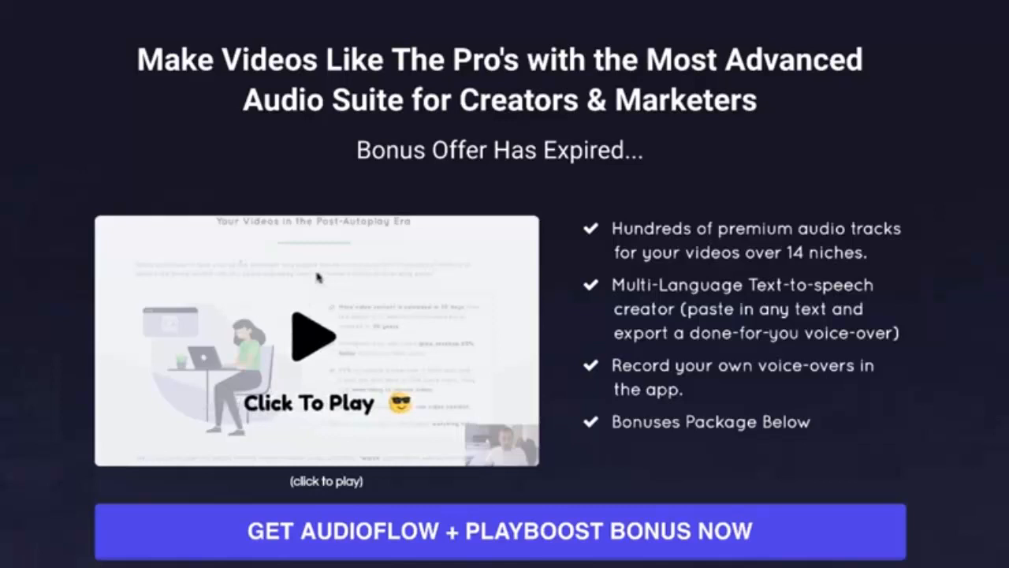
{"action": "mouse_move", "coordinate": [370, 350]}
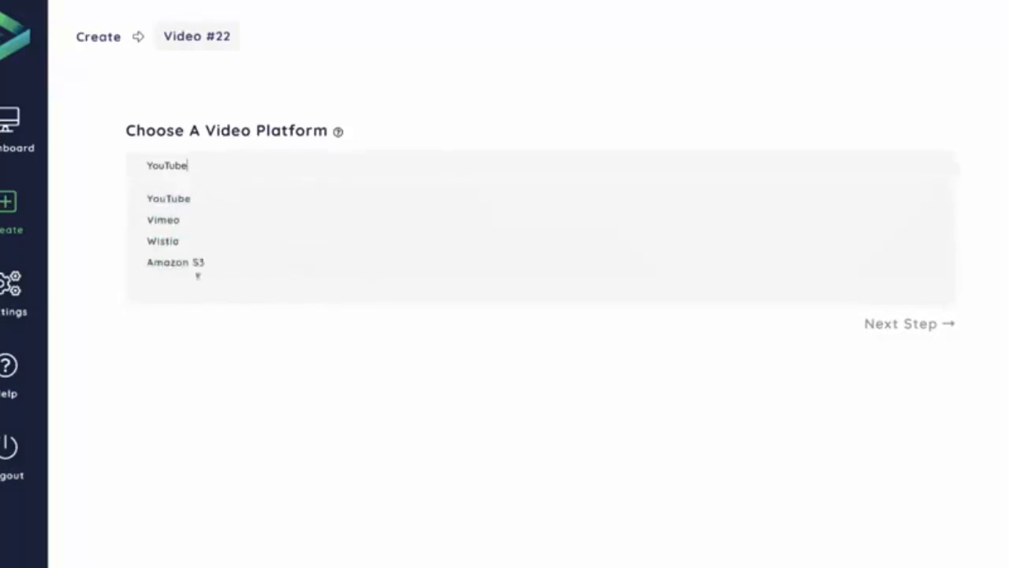
{"action": "left_click", "coordinate": [169, 199]}
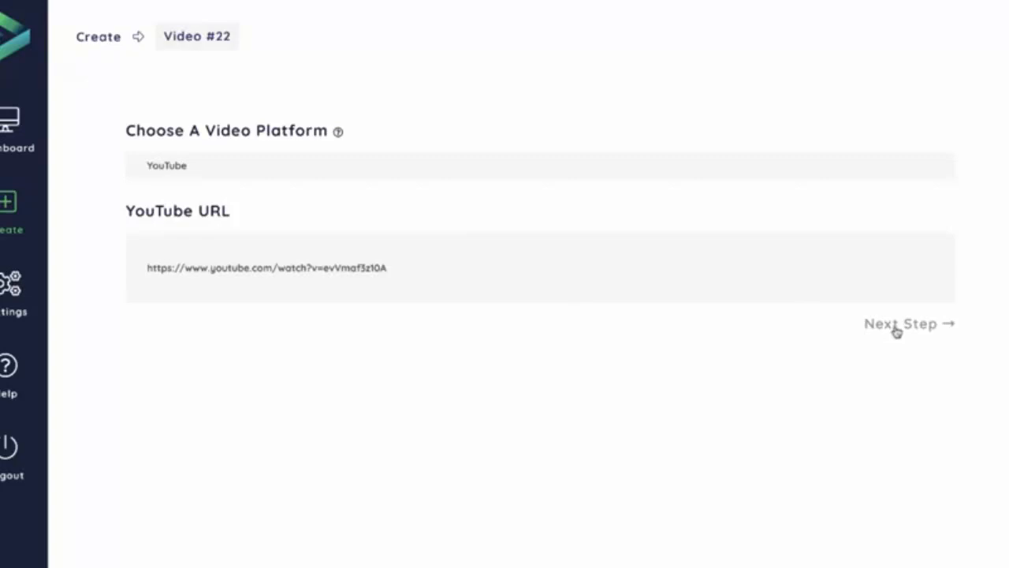
{"action": "mouse_move", "coordinate": [896, 363]}
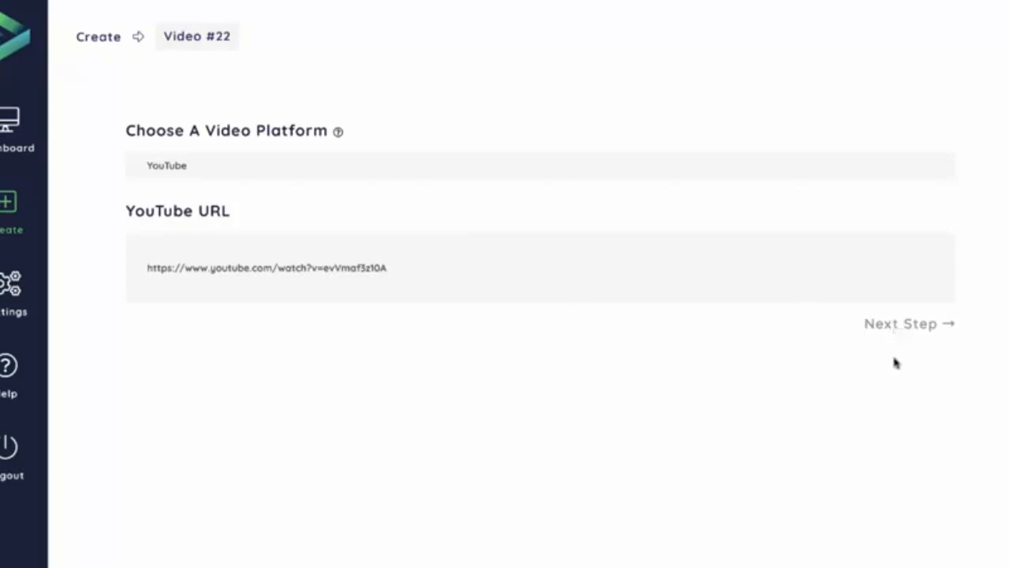
{"action": "left_click", "coordinate": [899, 324]}
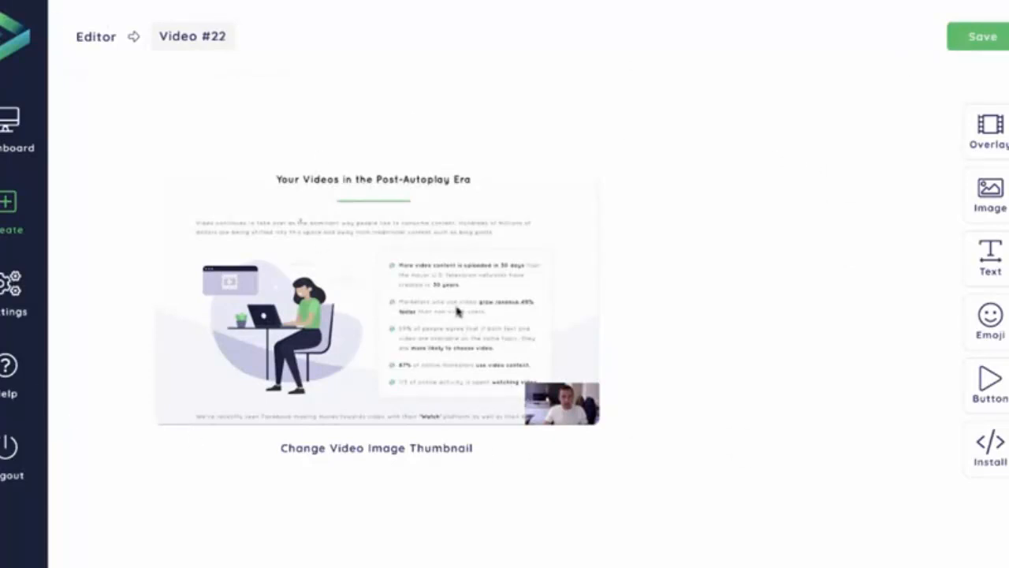
{"action": "mouse_move", "coordinate": [375, 438]}
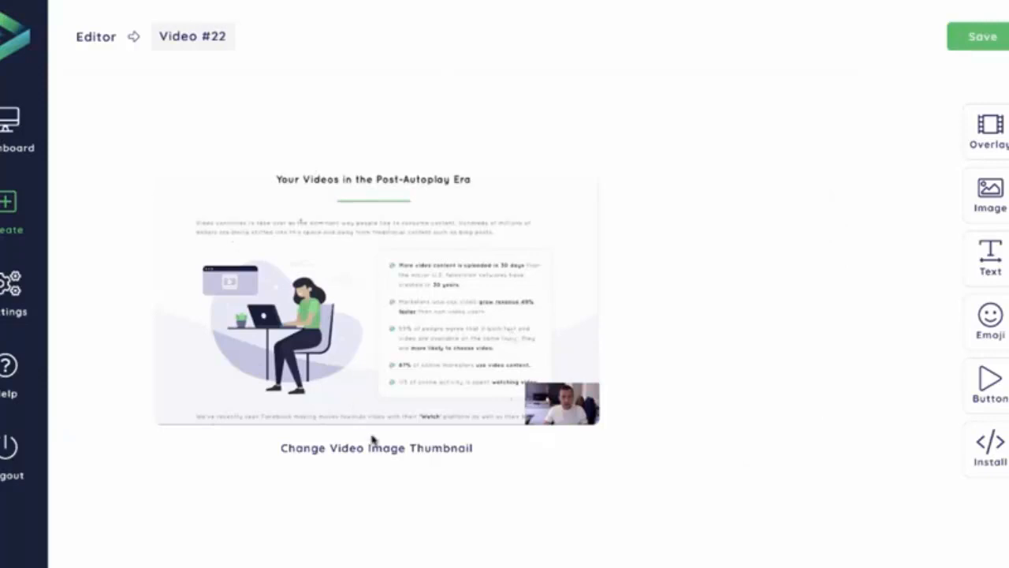
{"action": "mouse_move", "coordinate": [413, 455]}
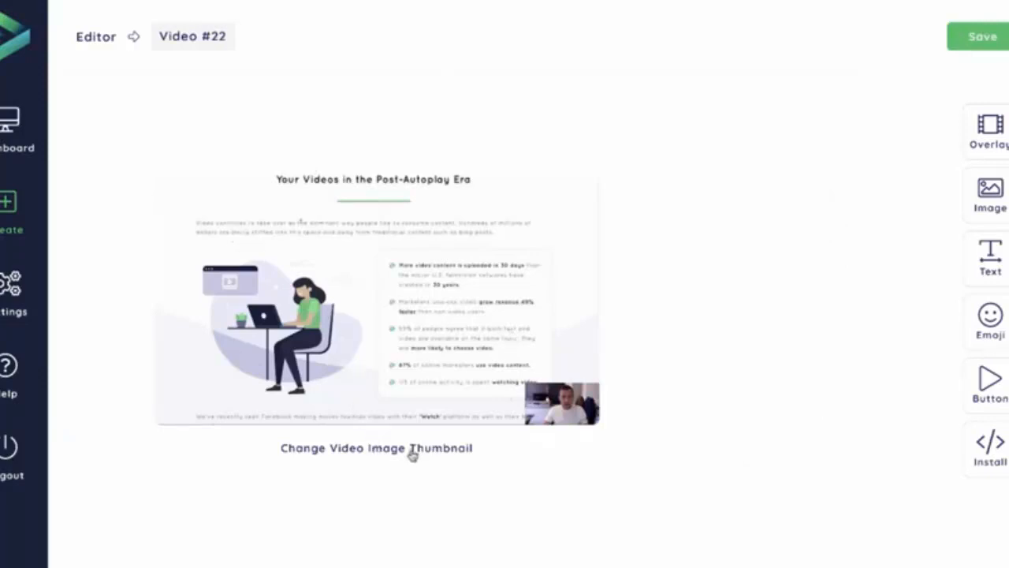
{"action": "left_click", "coordinate": [376, 448]}
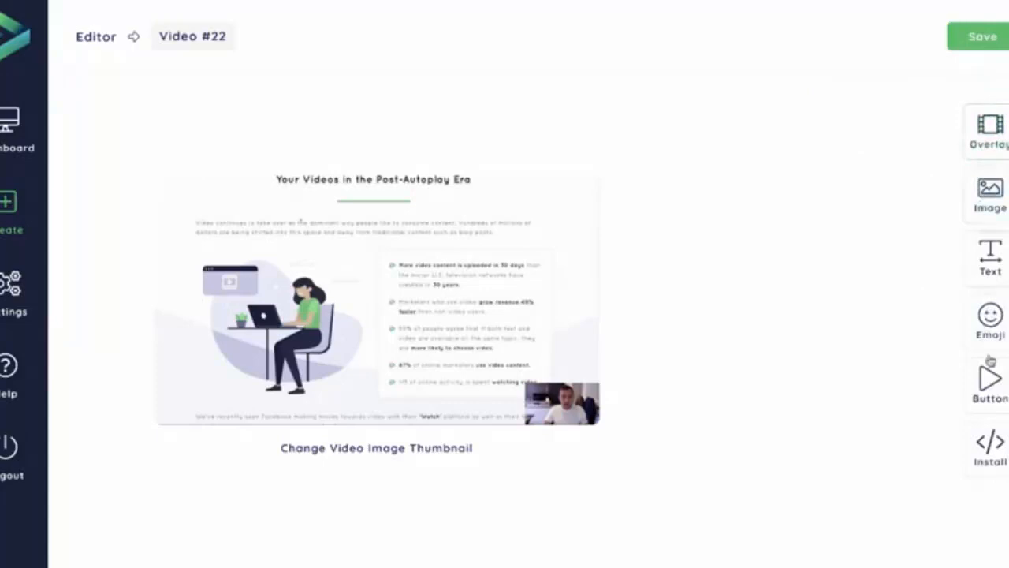
{"action": "mouse_move", "coordinate": [991, 129]}
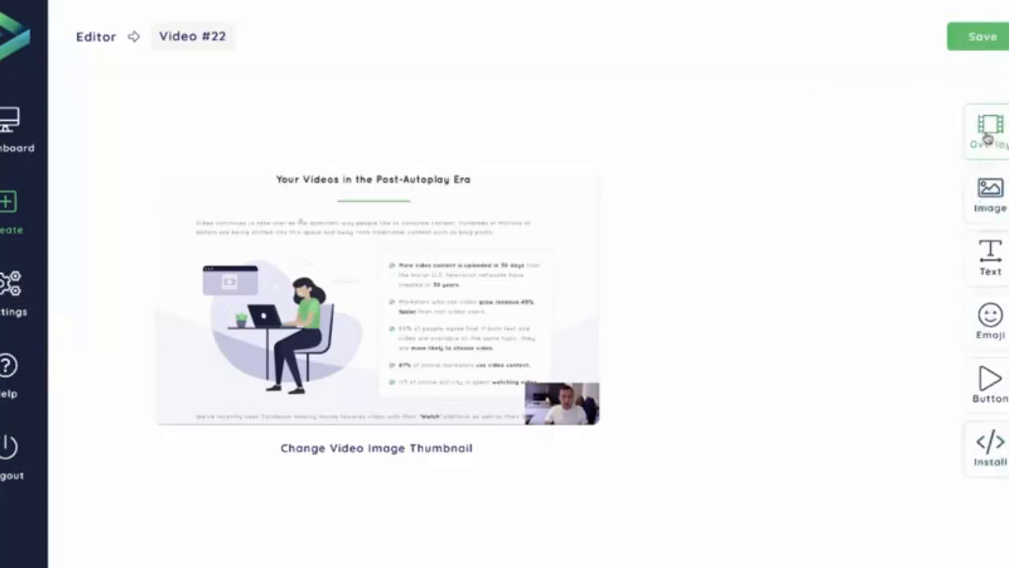
Step: Apply a faded semi-transparent overlay pattern to the Video #22 thumbnail and return to the canvas
{"action": "left_click", "coordinate": [991, 130]}
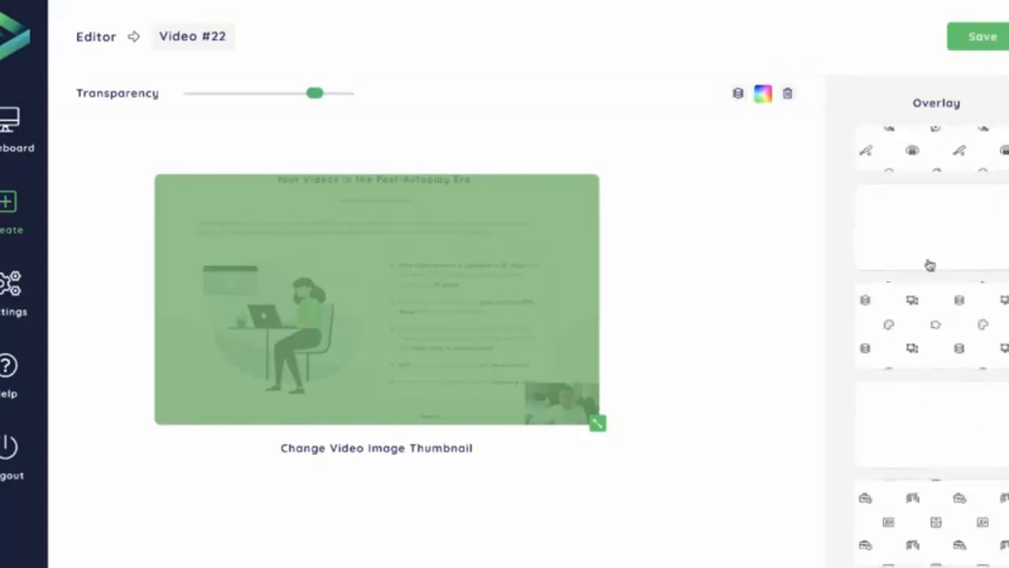
{"action": "scroll", "scroll_direction": "down", "scroll_amount": 3}
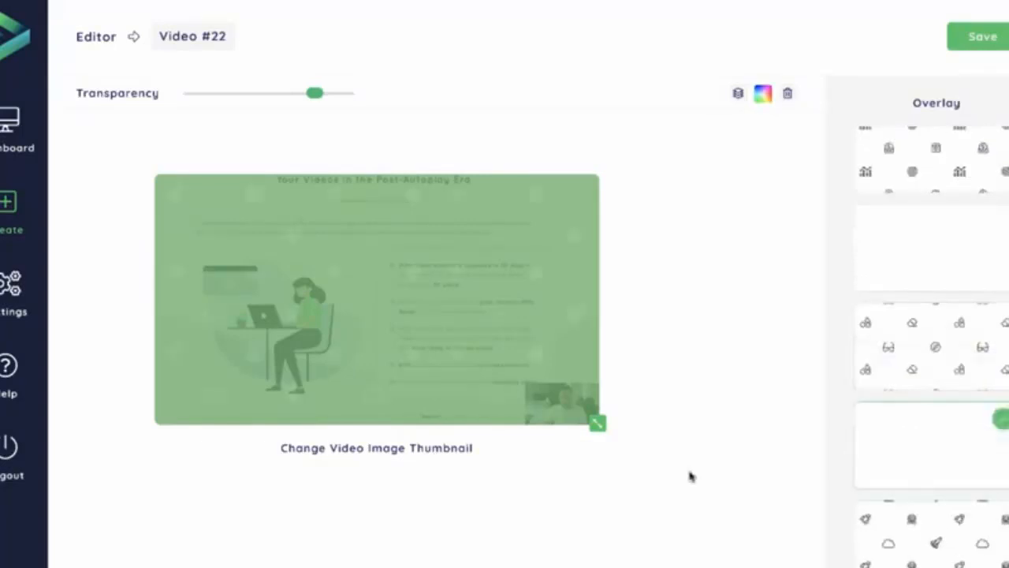
{"action": "scroll", "scroll_direction": "down", "scroll_amount": 3}
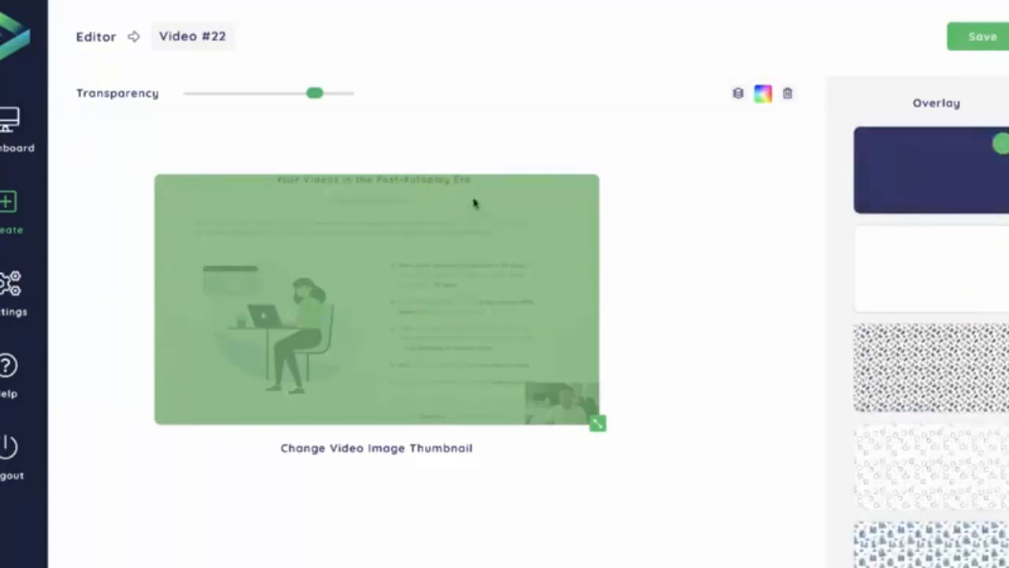
{"action": "left_click", "coordinate": [764, 93]}
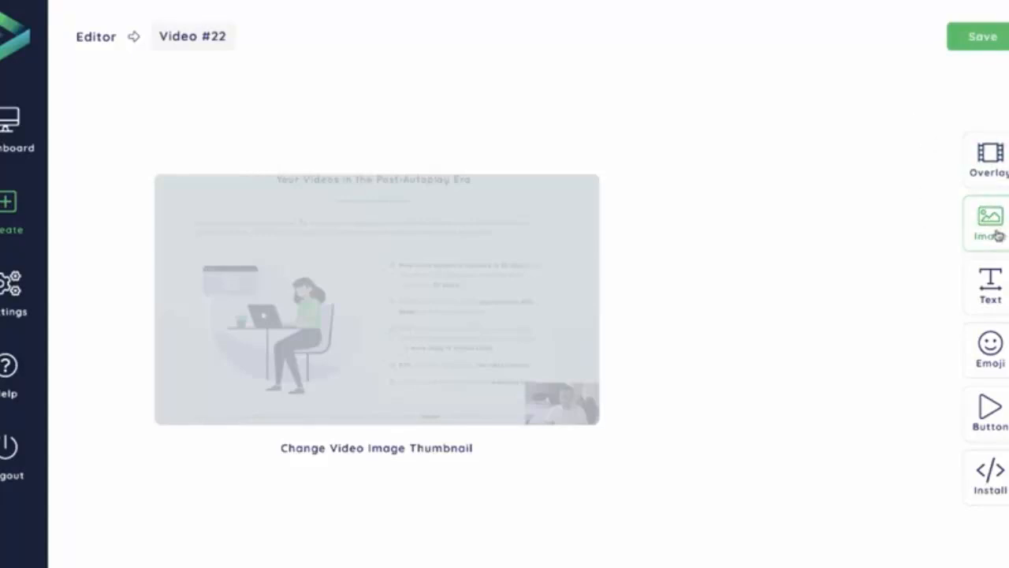
Step: Add an image layer to the Video #22 thumbnail with its upload and animation choices shown
{"action": "left_click", "coordinate": [990, 224]}
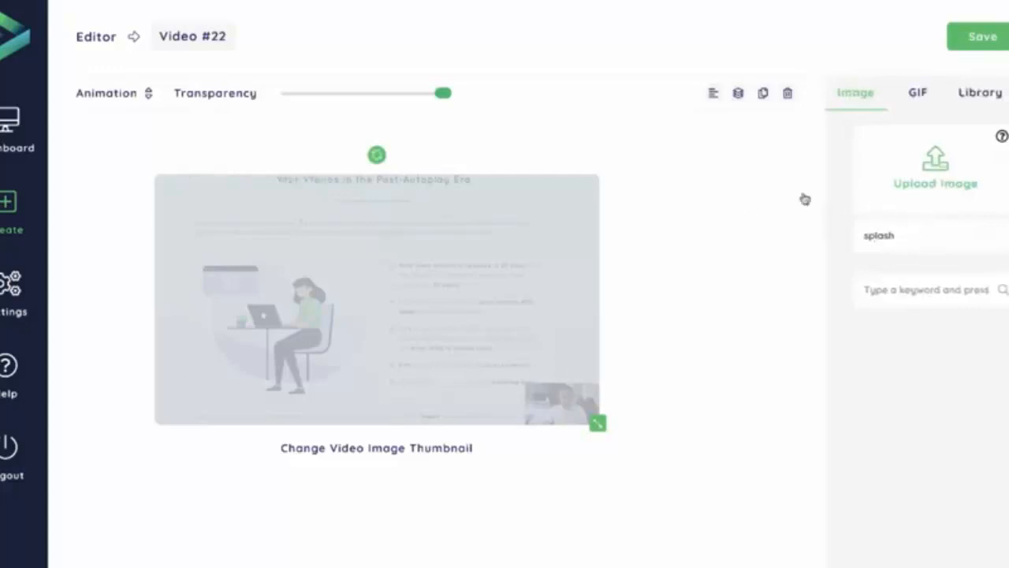
{"action": "mouse_move", "coordinate": [222, 447]}
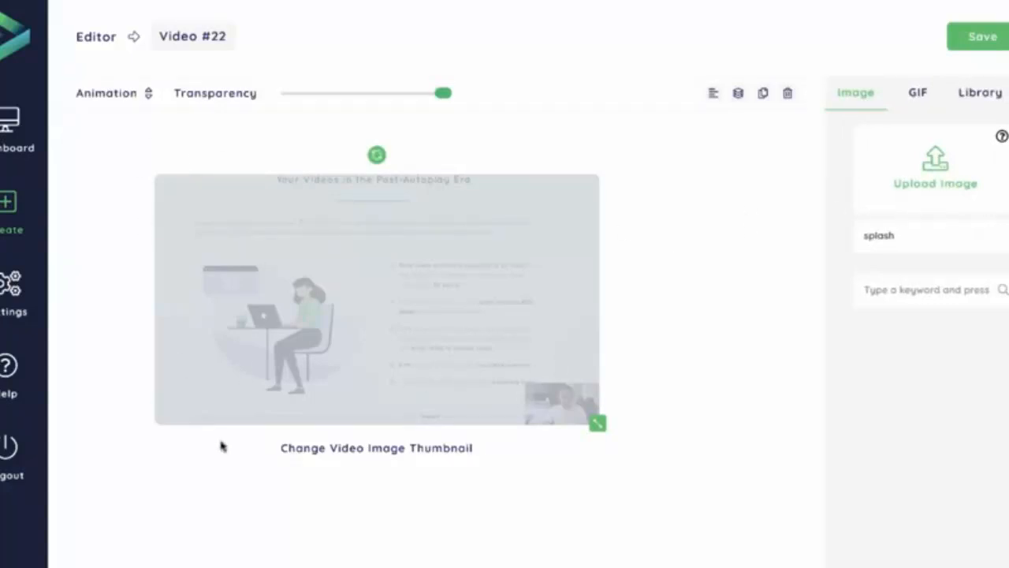
{"action": "mouse_move", "coordinate": [487, 278]}
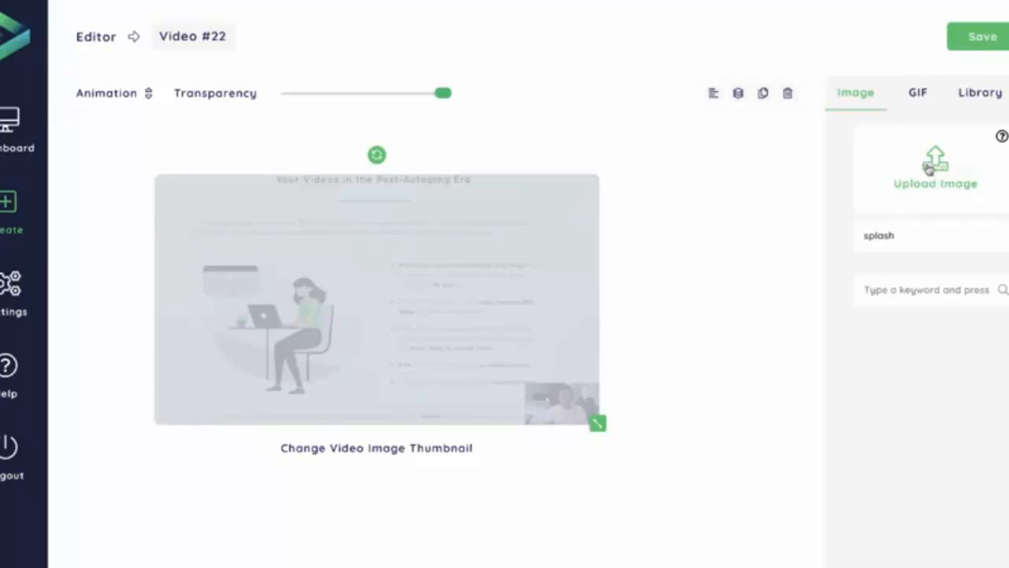
{"action": "left_click", "coordinate": [110, 92]}
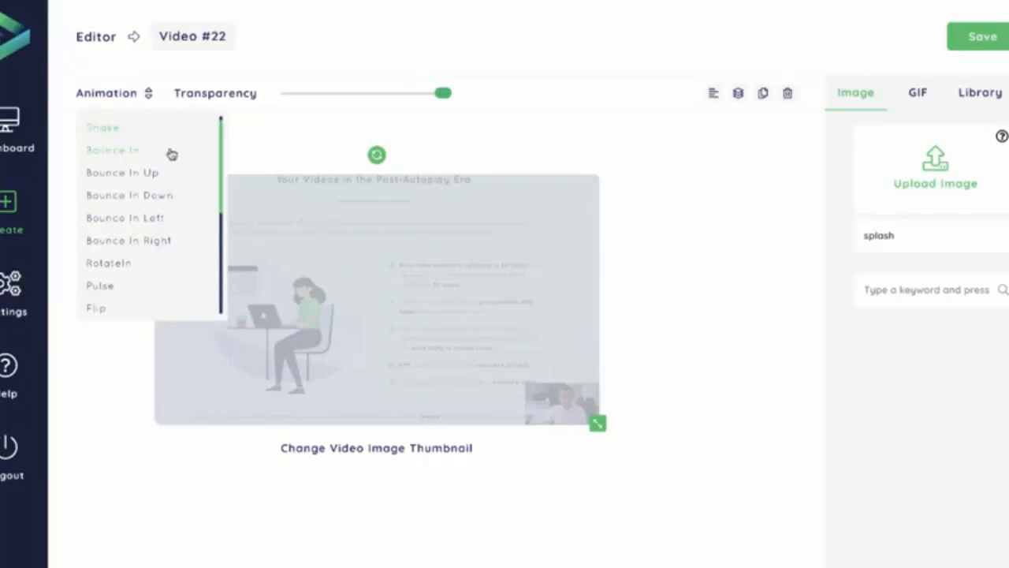
{"action": "mouse_move", "coordinate": [173, 155]}
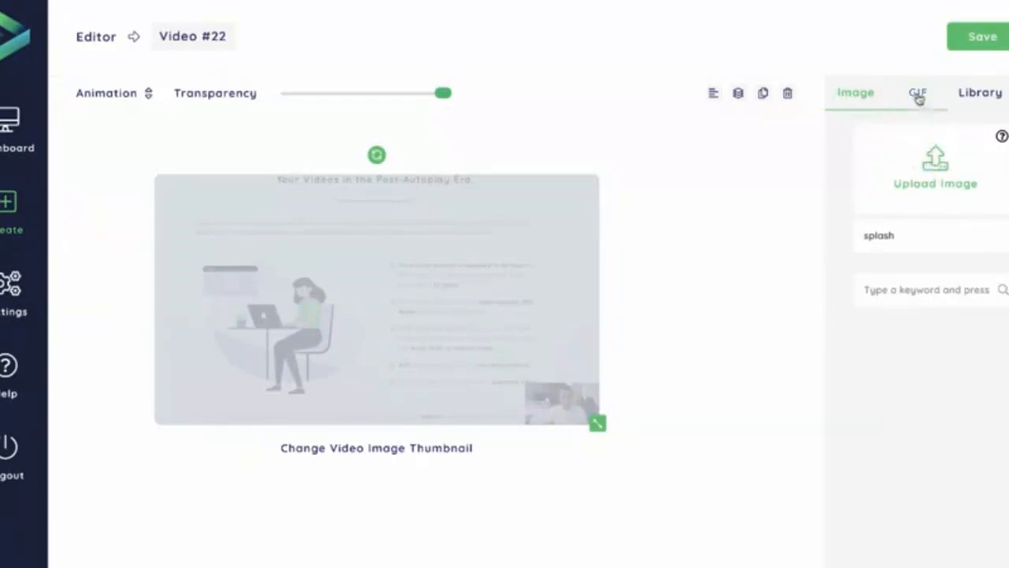
Step: Search GIFs for 'funny', browse the results, then switch to the saved image library
{"action": "left_click", "coordinate": [918, 91]}
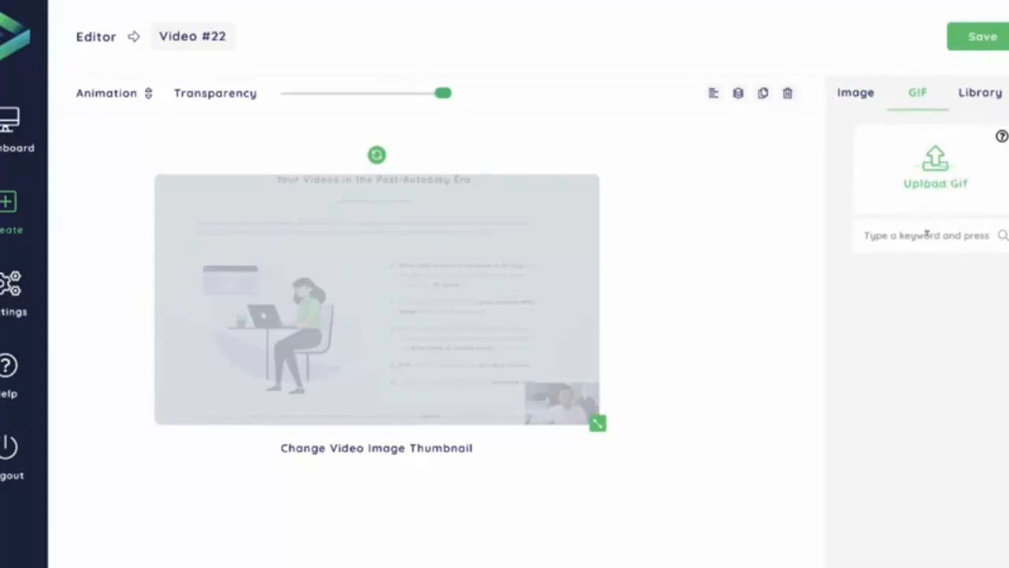
{"action": "type", "text": "funny"}
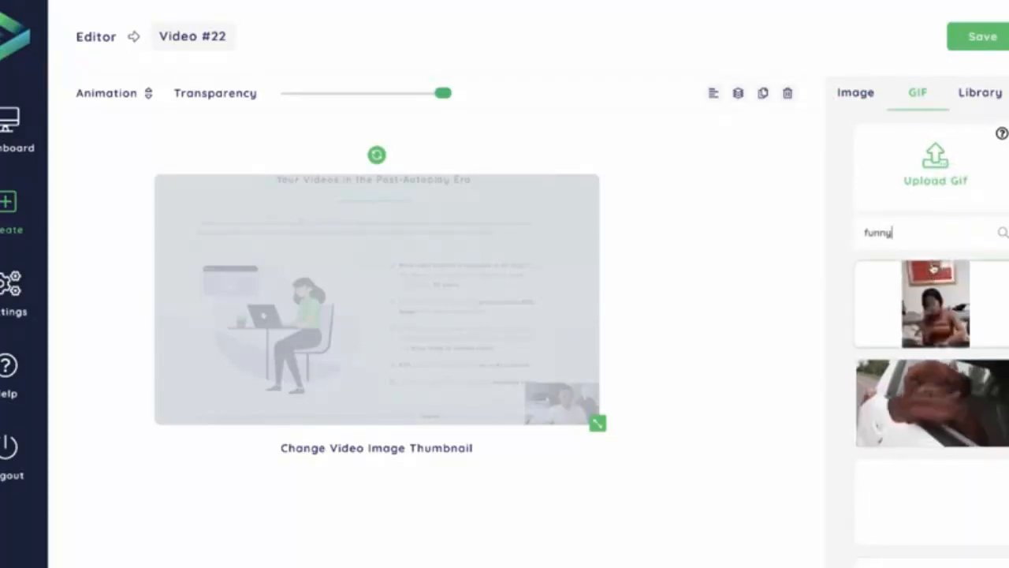
{"action": "scroll", "scroll_direction": "down", "scroll_amount": 3}
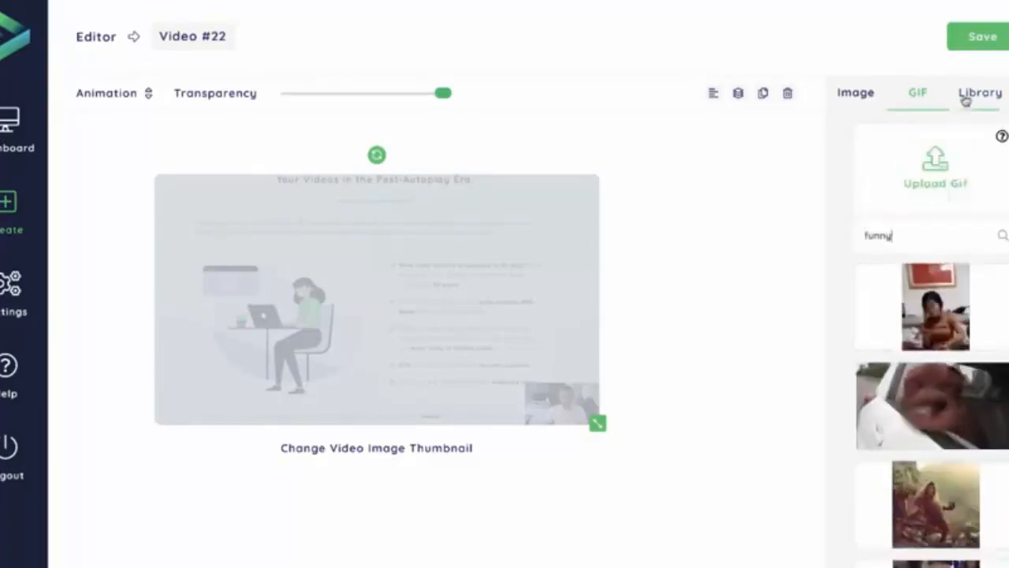
{"action": "left_click", "coordinate": [978, 92]}
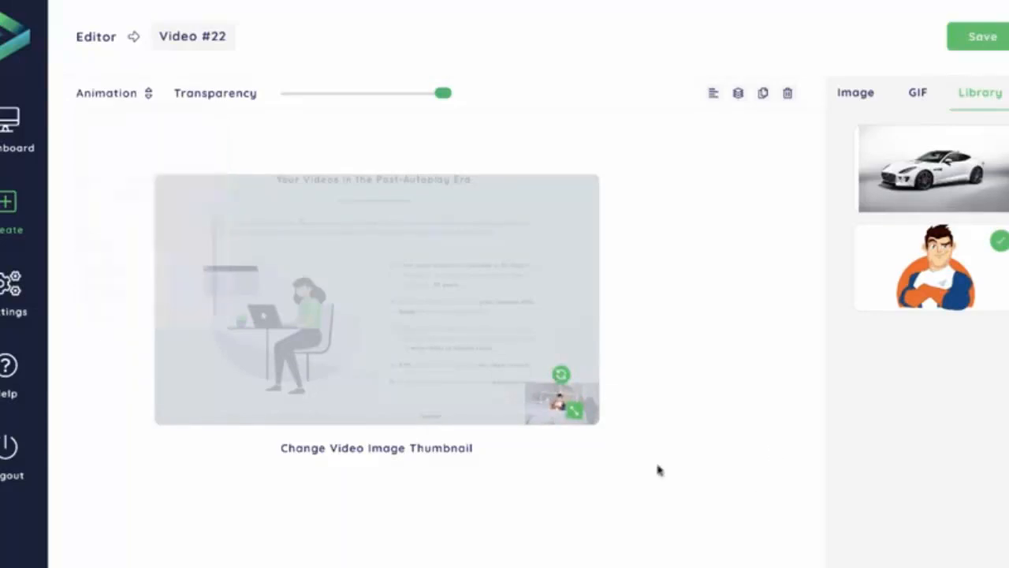
Step: Place the cartoon character library image at the bottom-right corner of the thumbnail
{"action": "left_click", "coordinate": [107, 92]}
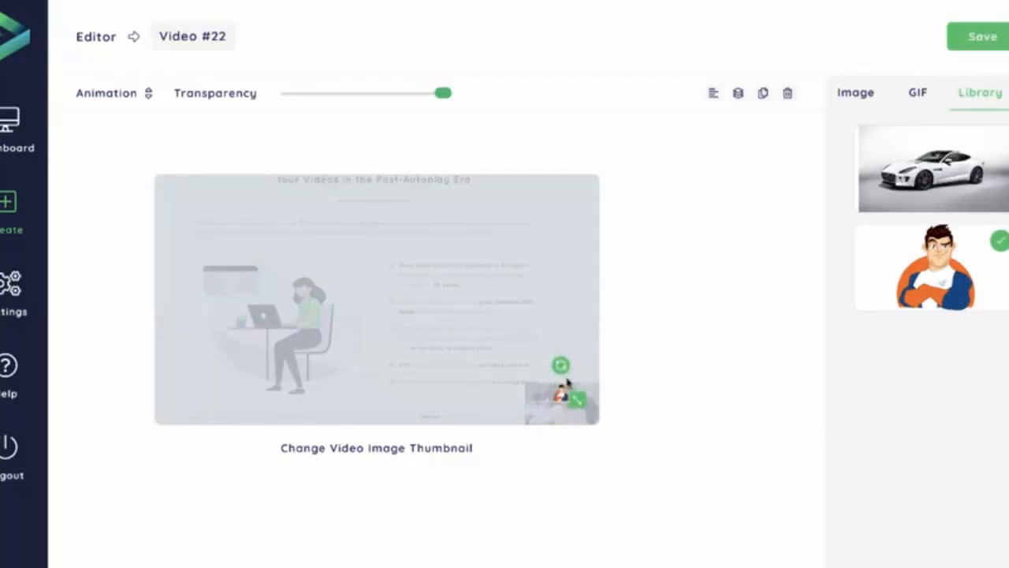
{"action": "mouse_move", "coordinate": [176, 139]}
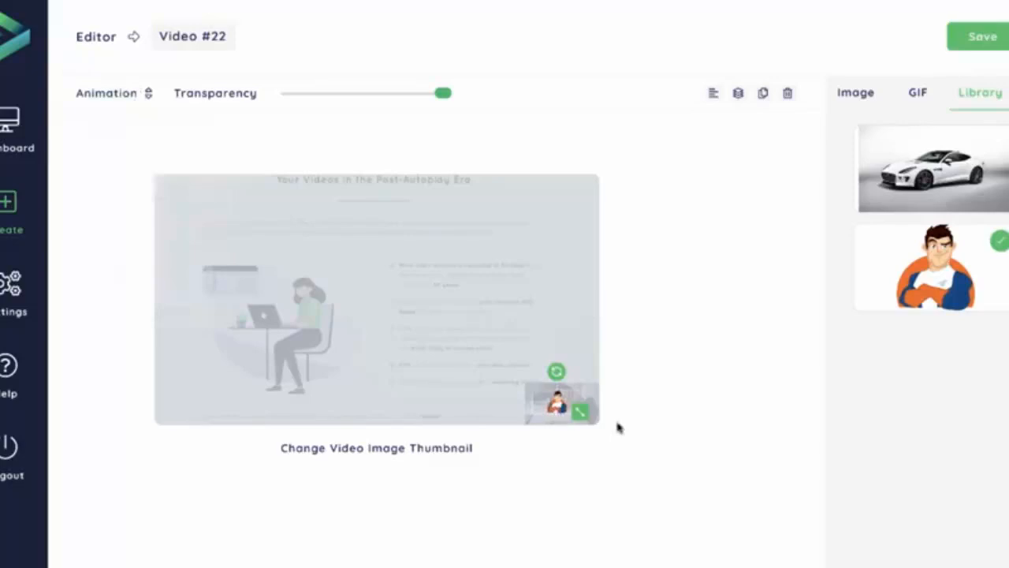
{"action": "mouse_move", "coordinate": [612, 423]}
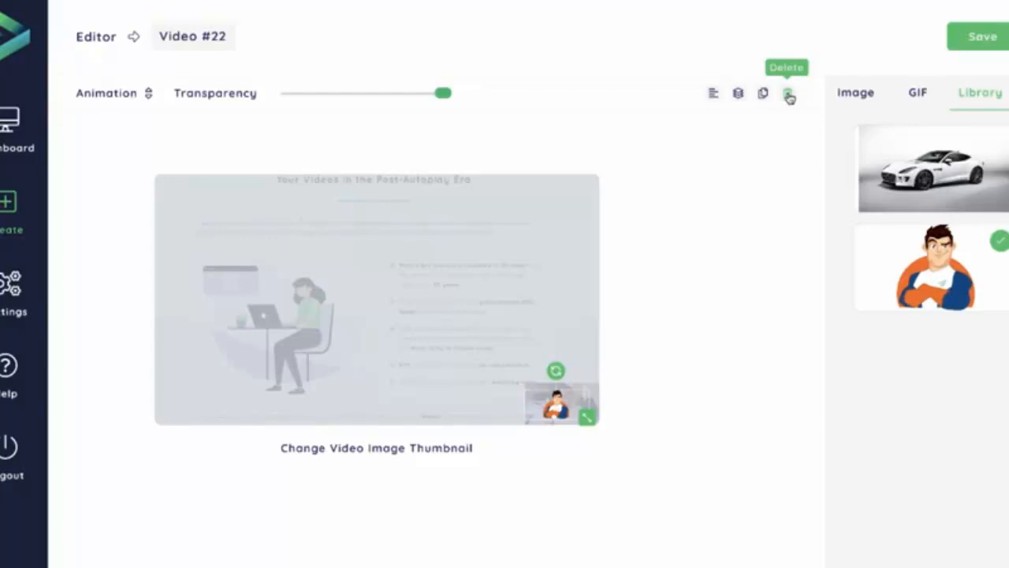
{"action": "mouse_move", "coordinate": [679, 118]}
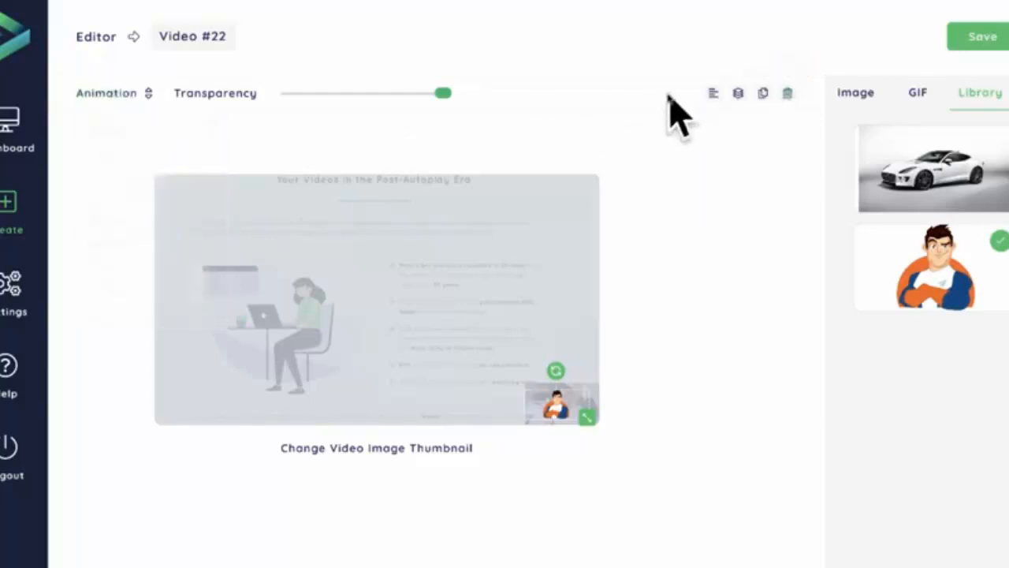
Step: Use the align and delete controls to finalize the cartoon image in the thumbnail's corner
{"action": "left_click", "coordinate": [713, 93]}
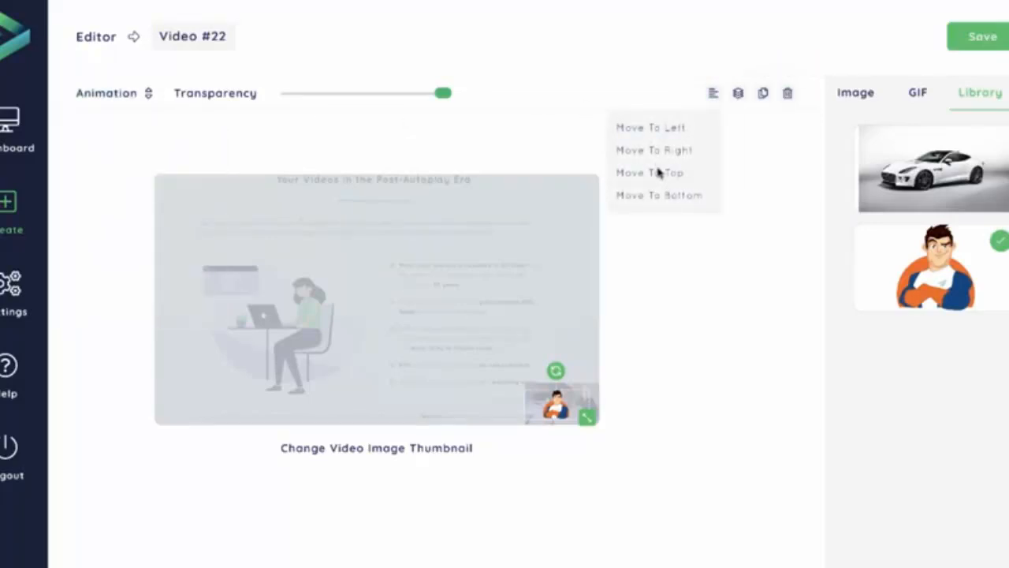
{"action": "left_click", "coordinate": [738, 93]}
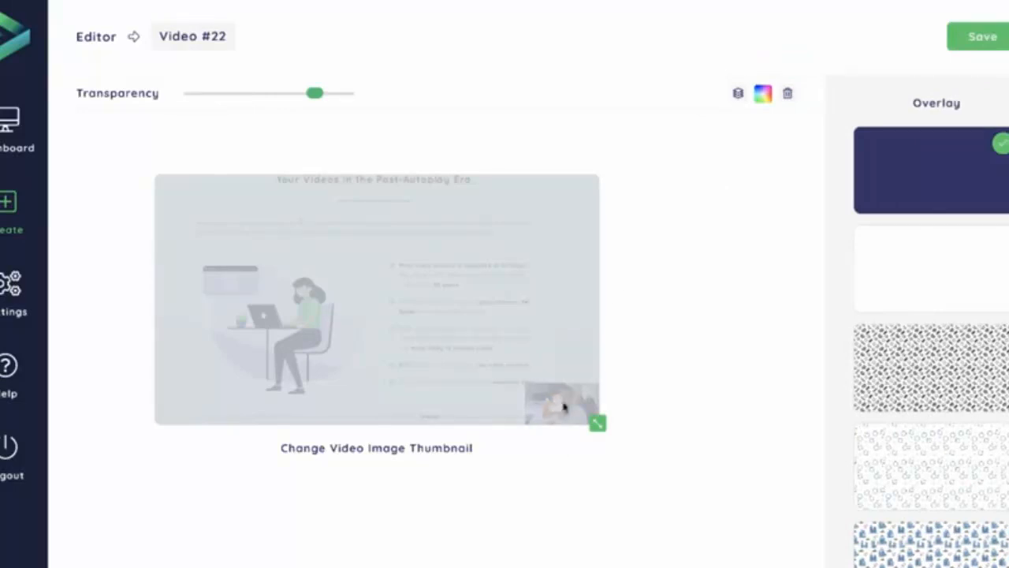
{"action": "left_click", "coordinate": [738, 93]}
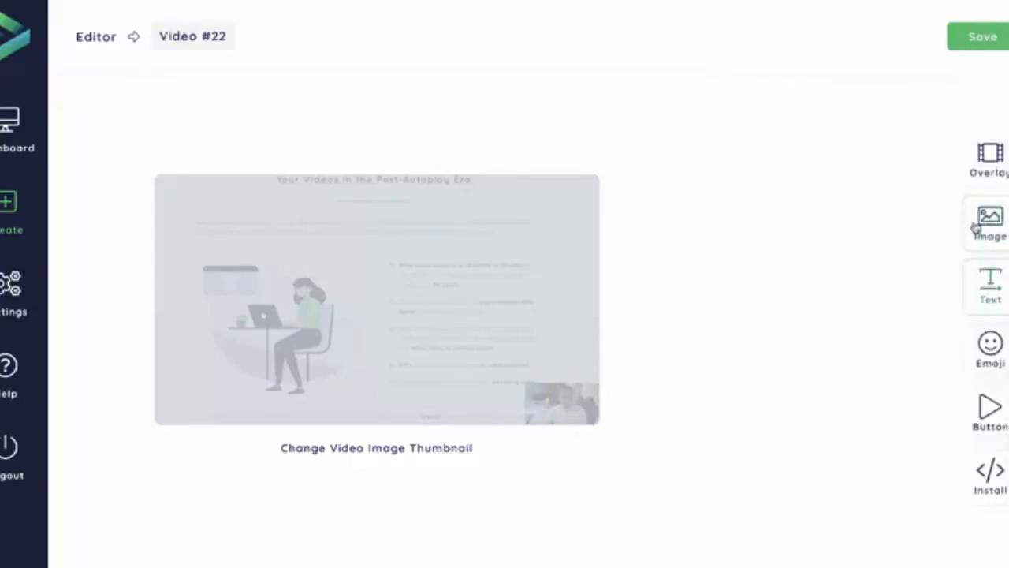
Step: Add the funny GIF of the suited man to the thumbnail's top-right
{"action": "left_click", "coordinate": [990, 221]}
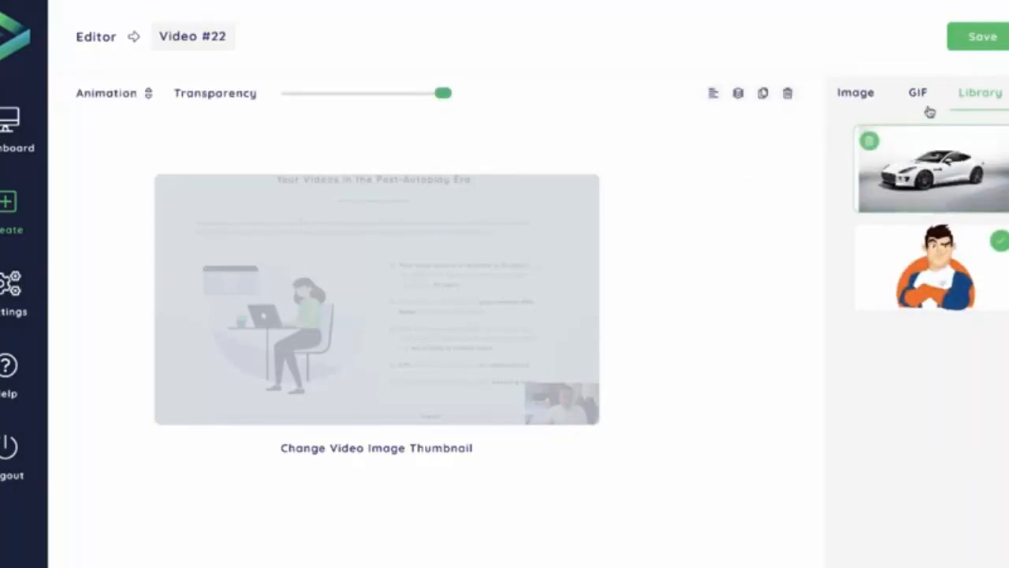
{"action": "left_click", "coordinate": [918, 91]}
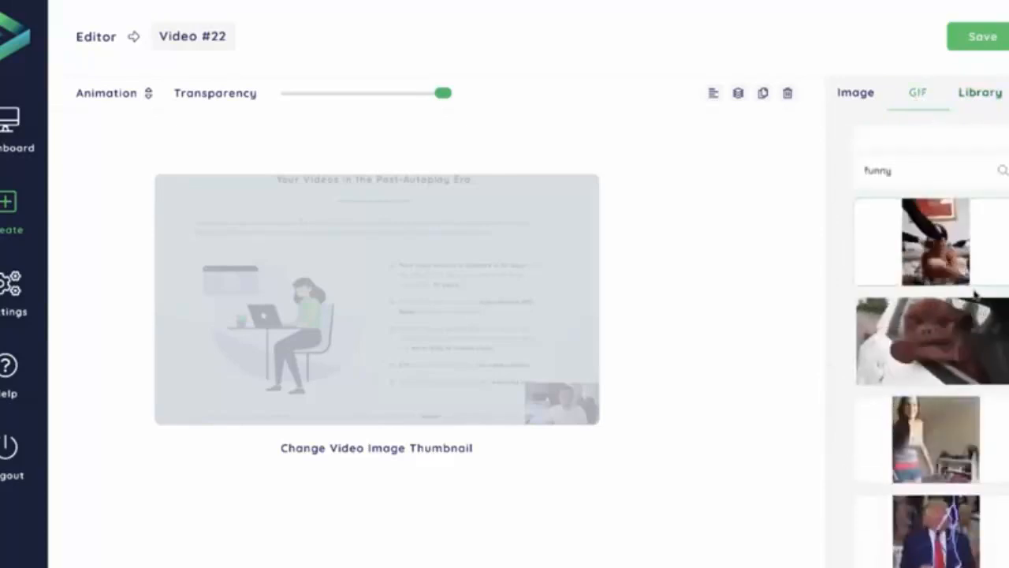
{"action": "left_click", "coordinate": [935, 528]}
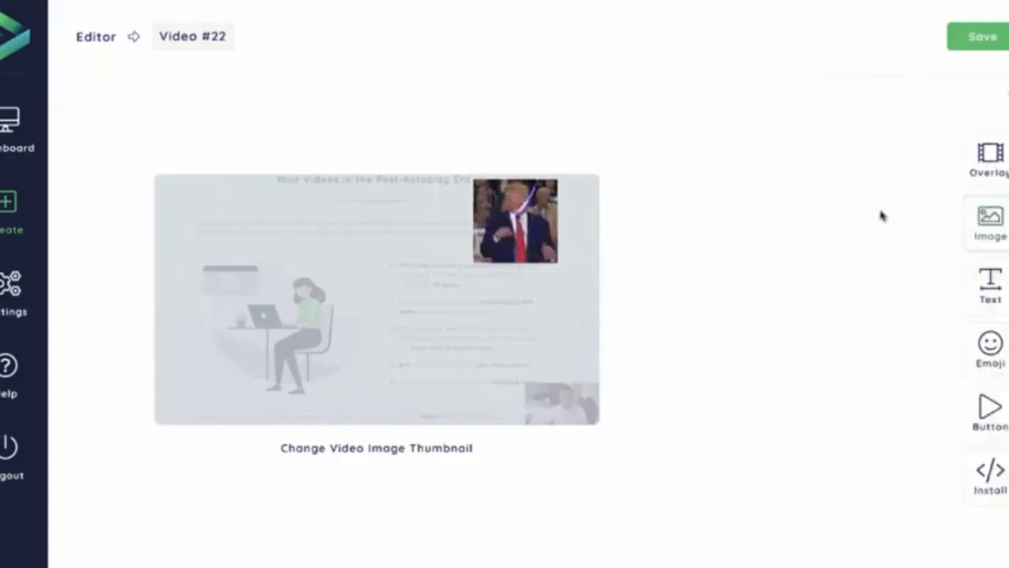
{"action": "left_click", "coordinate": [990, 284]}
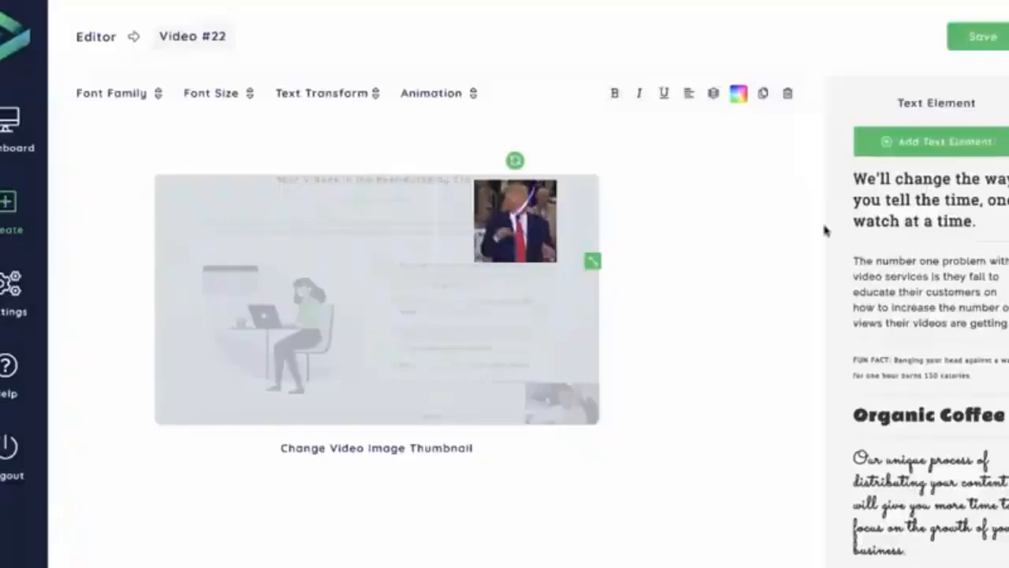
Step: Add a text element reading 'Click Here to Play' across the middle of the thumbnail
{"action": "scroll", "scroll_direction": "down", "scroll_amount": 3}
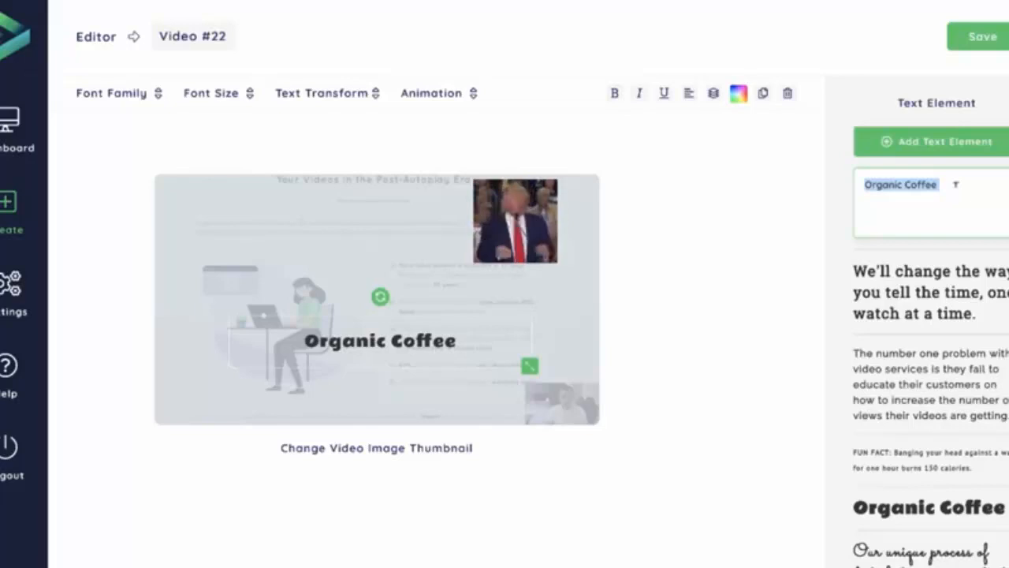
{"action": "type", "text": "Click Here to"}
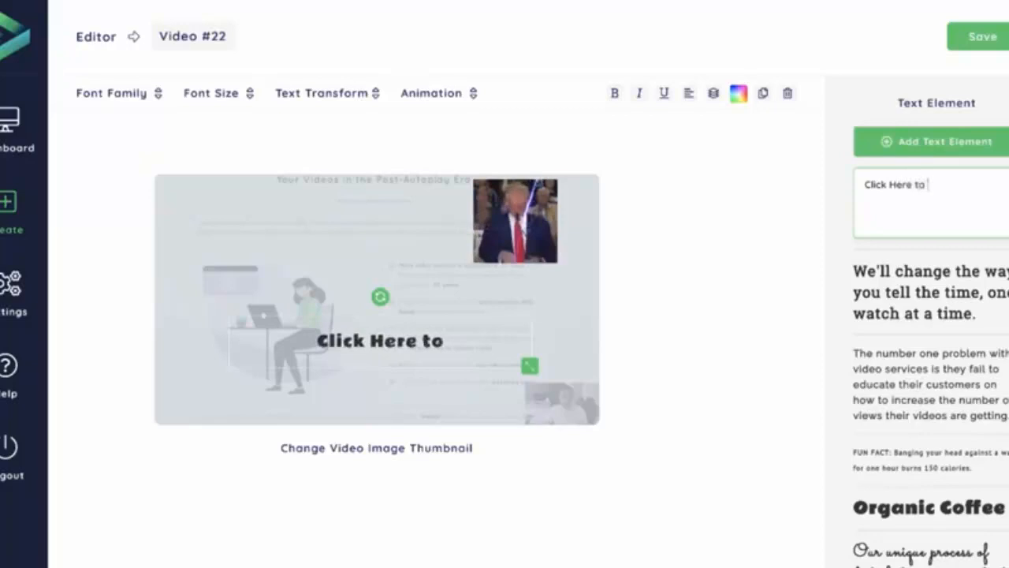
{"action": "type", "text": "Unmute"}
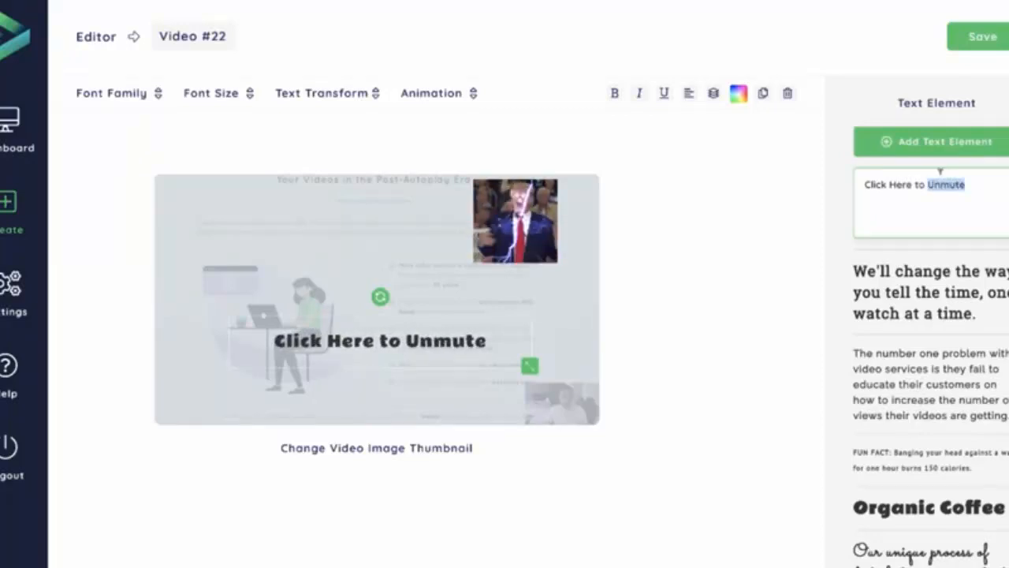
{"action": "type", "text": "Play"}
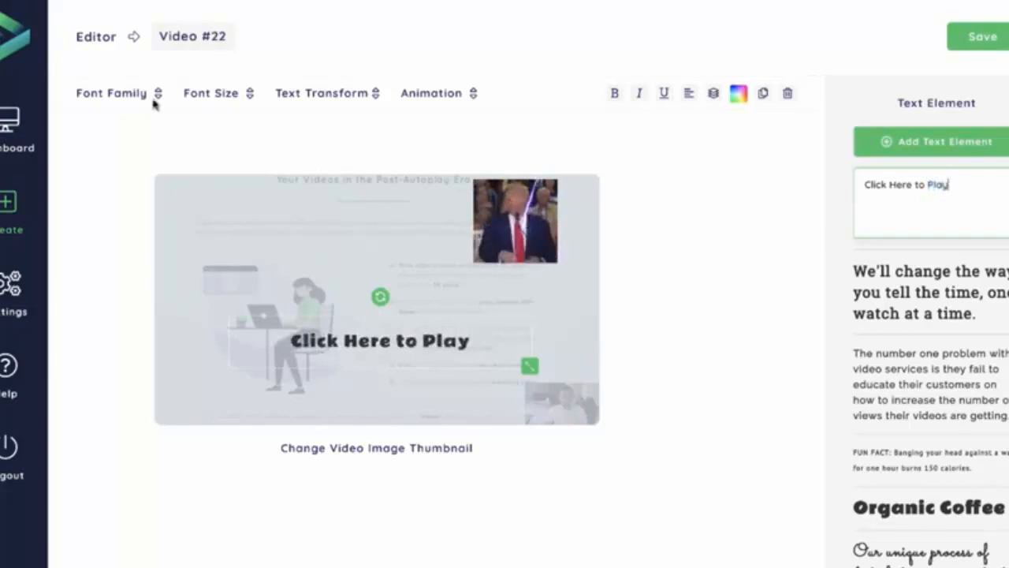
Step: Give the 'Click Here to Play' text a new font family and a much larger font size
{"action": "left_click", "coordinate": [111, 92]}
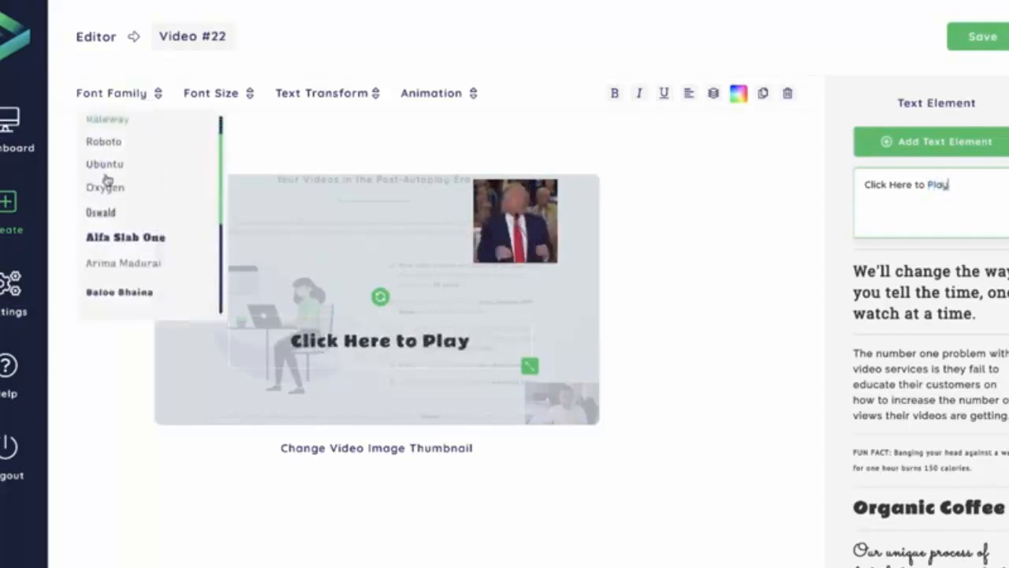
{"action": "scroll", "scroll_direction": "down", "scroll_amount": 3}
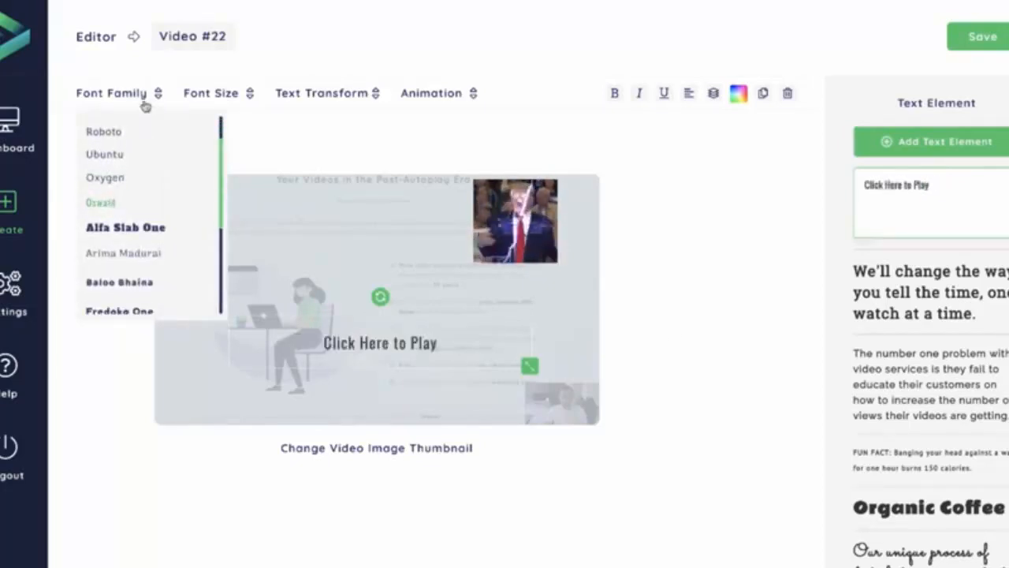
{"action": "left_click", "coordinate": [126, 227]}
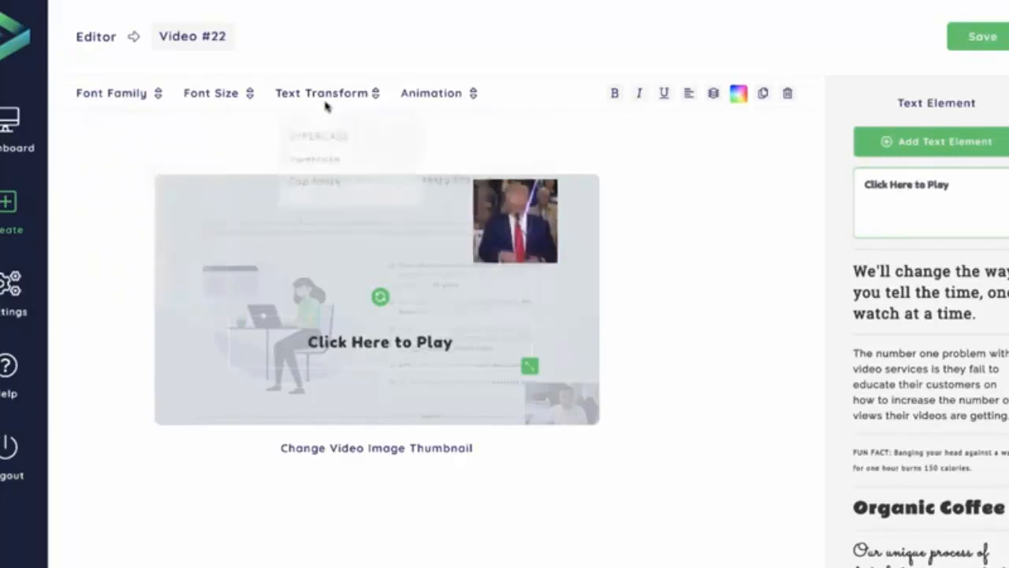
{"action": "left_click", "coordinate": [212, 93]}
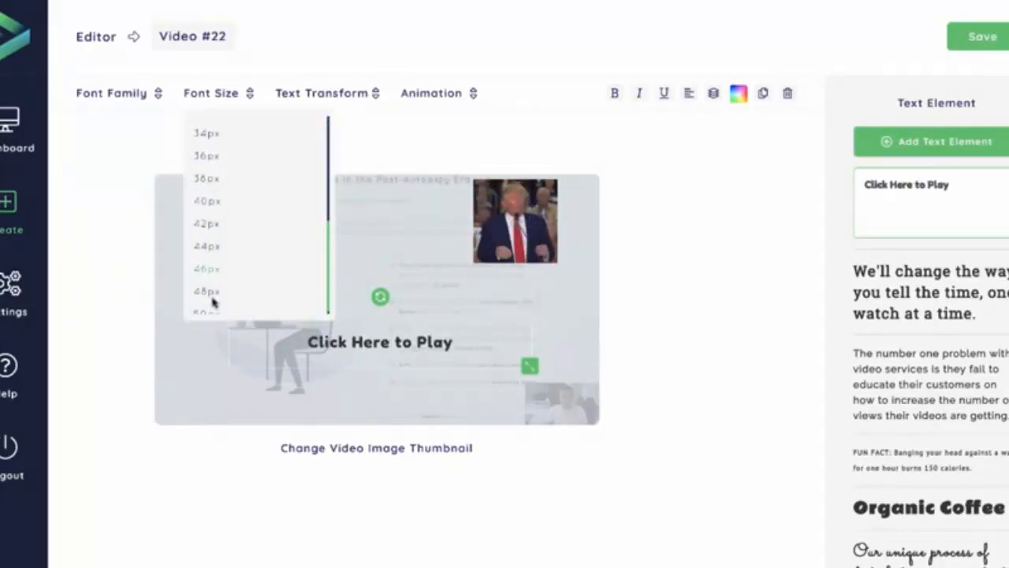
{"action": "left_click", "coordinate": [207, 290]}
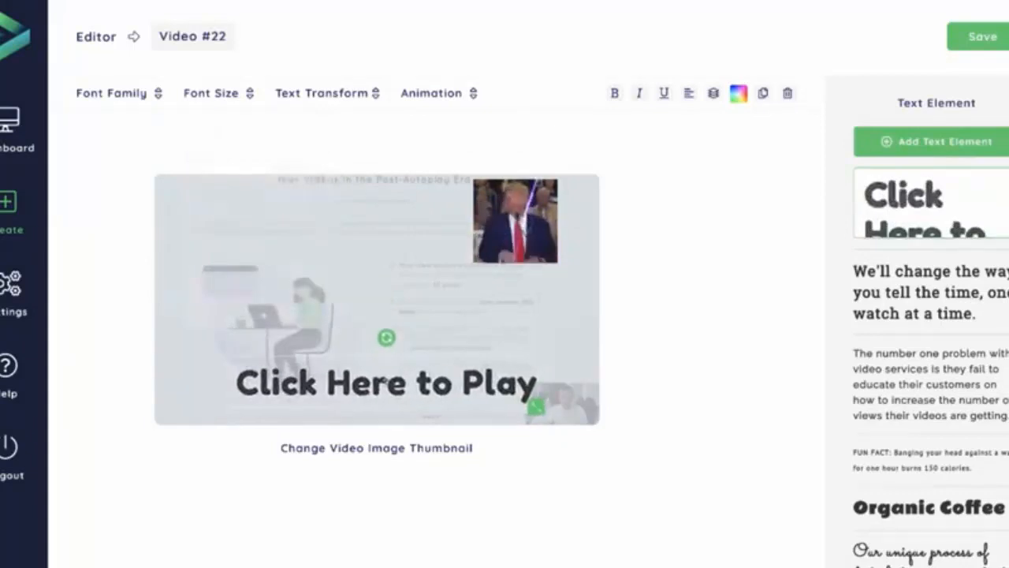
Step: Set the call-to-action's Text Transform to Capitalize
{"action": "left_click", "coordinate": [322, 92]}
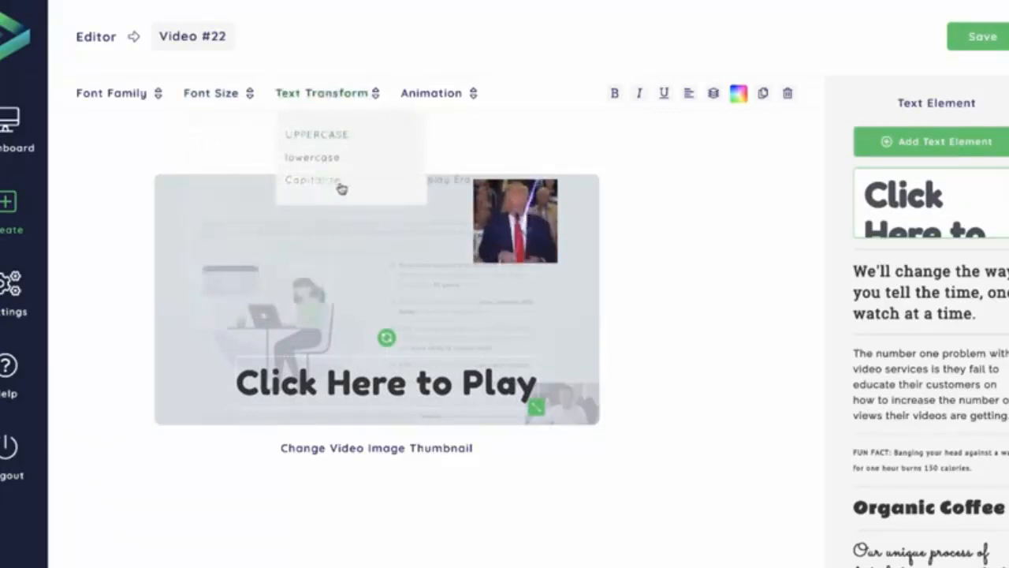
{"action": "left_click", "coordinate": [432, 93]}
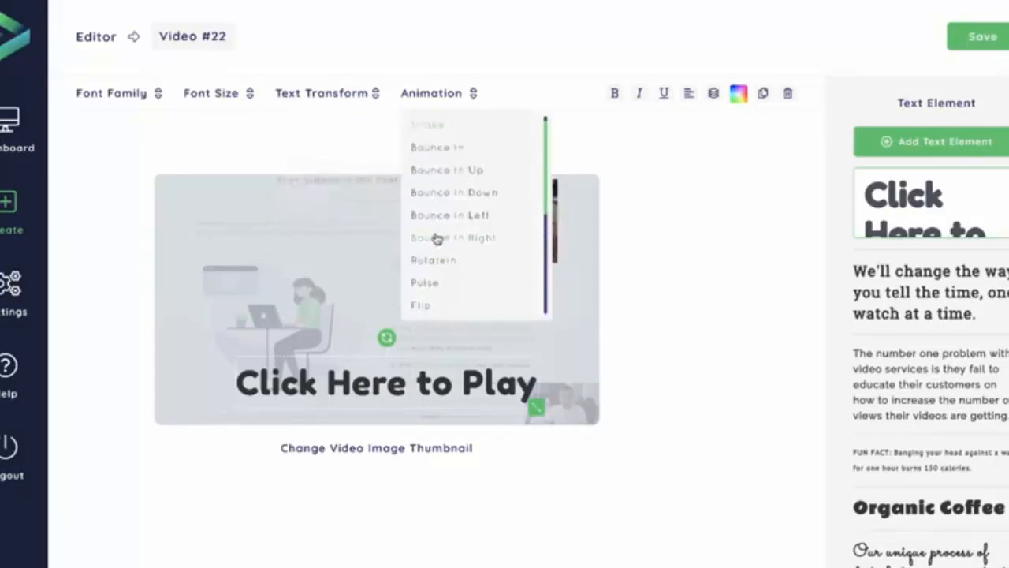
{"action": "mouse_move", "coordinate": [429, 295]}
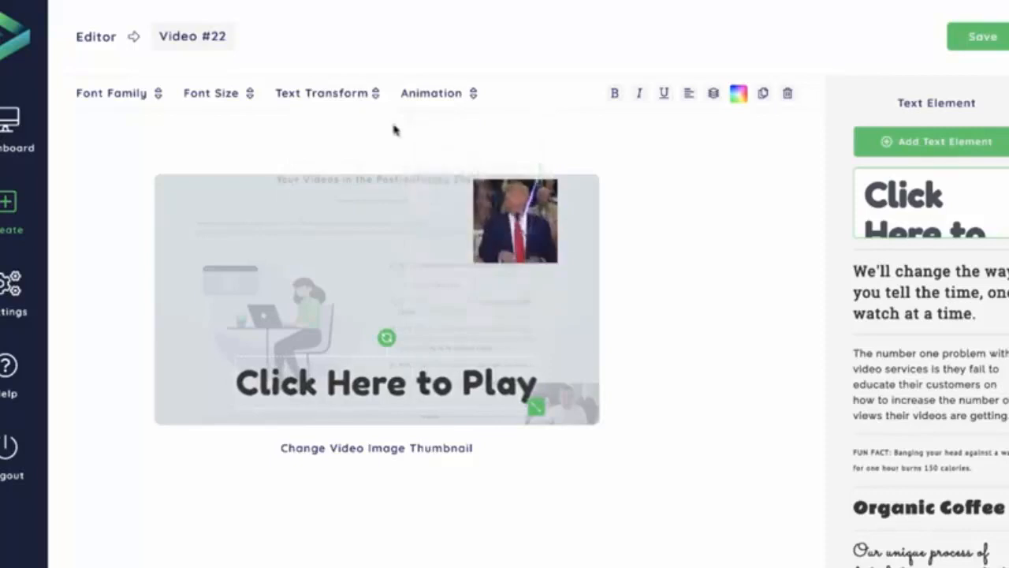
Step: Browse through the Animation options for the call-to-action text
{"action": "left_click", "coordinate": [432, 93]}
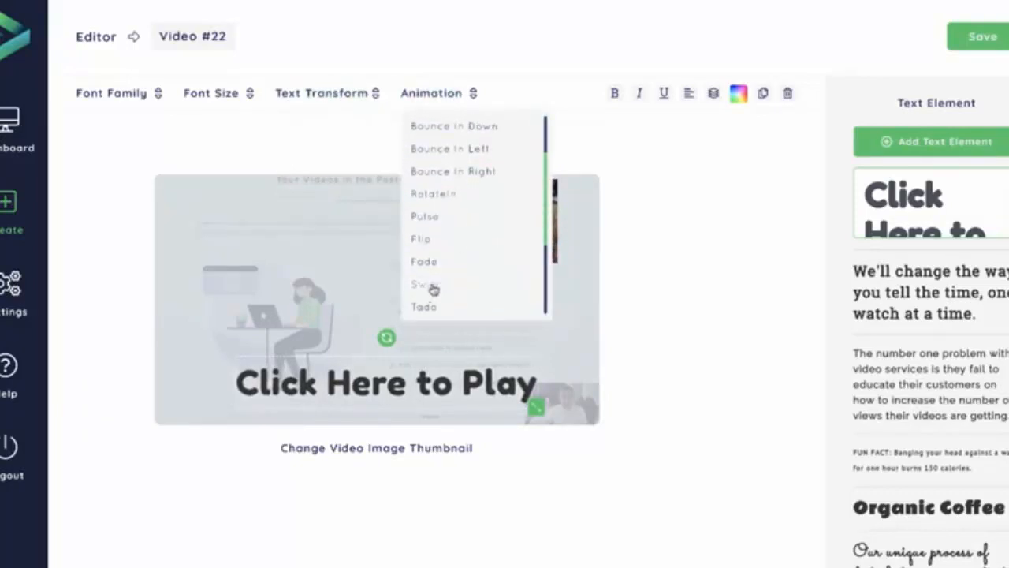
{"action": "scroll", "scroll_direction": "down", "scroll_amount": 3}
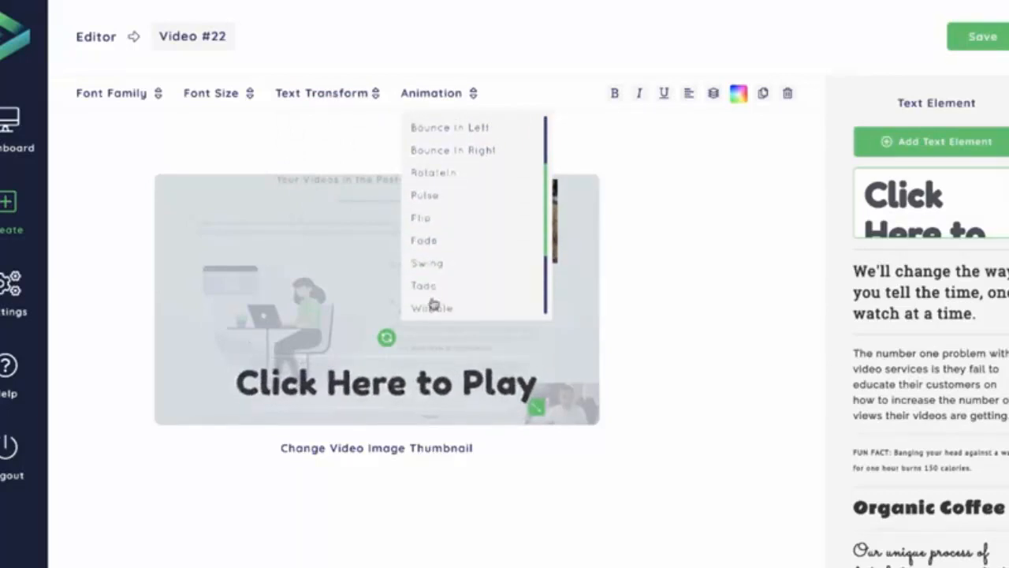
{"action": "scroll", "scroll_direction": "down", "scroll_amount": 3}
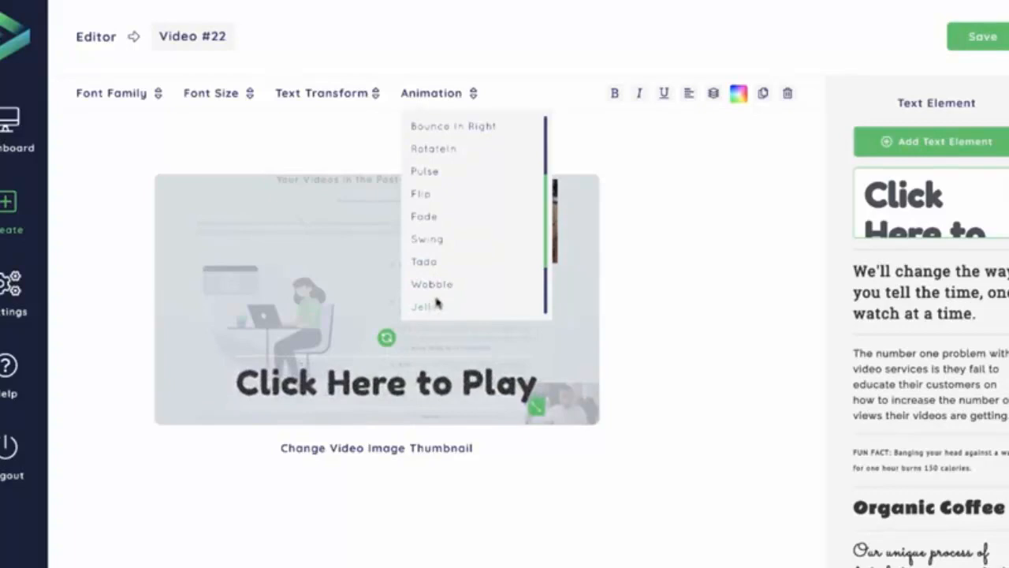
{"action": "scroll", "scroll_direction": "down", "scroll_amount": 3}
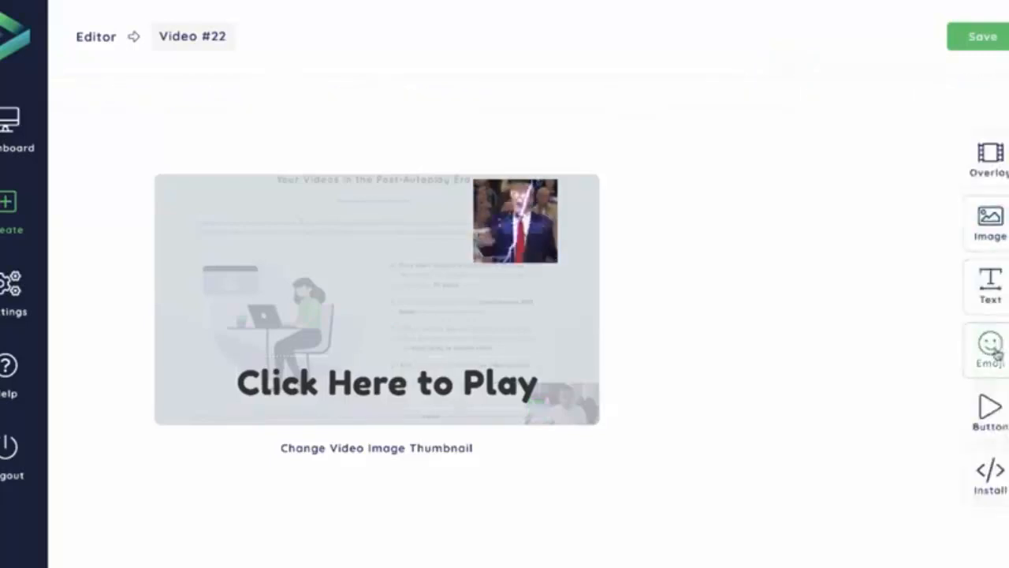
Step: Place a smiley-category emoji on the thumbnail beside the call-to-action text
{"action": "left_click", "coordinate": [991, 344]}
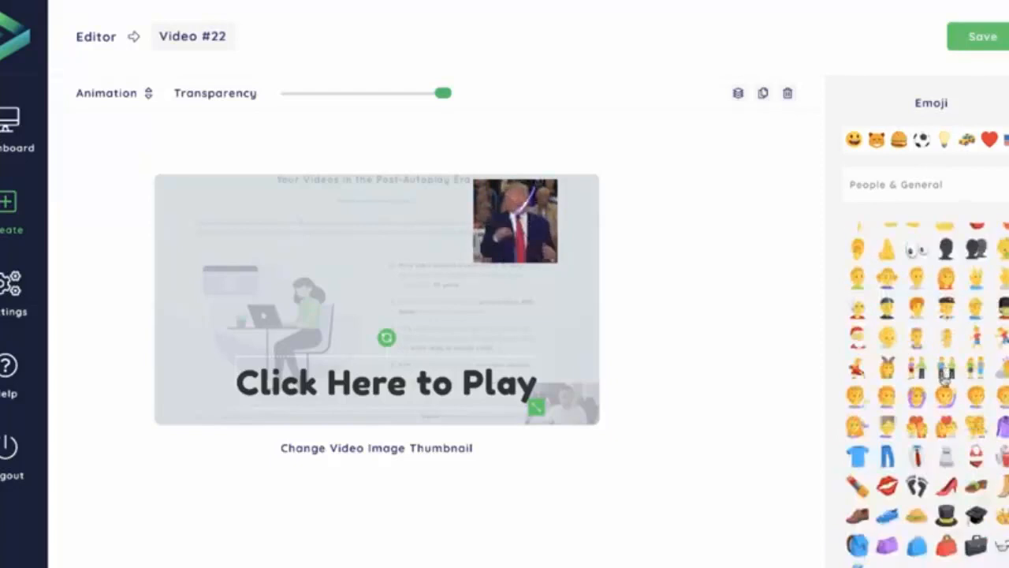
{"action": "left_click", "coordinate": [899, 139]}
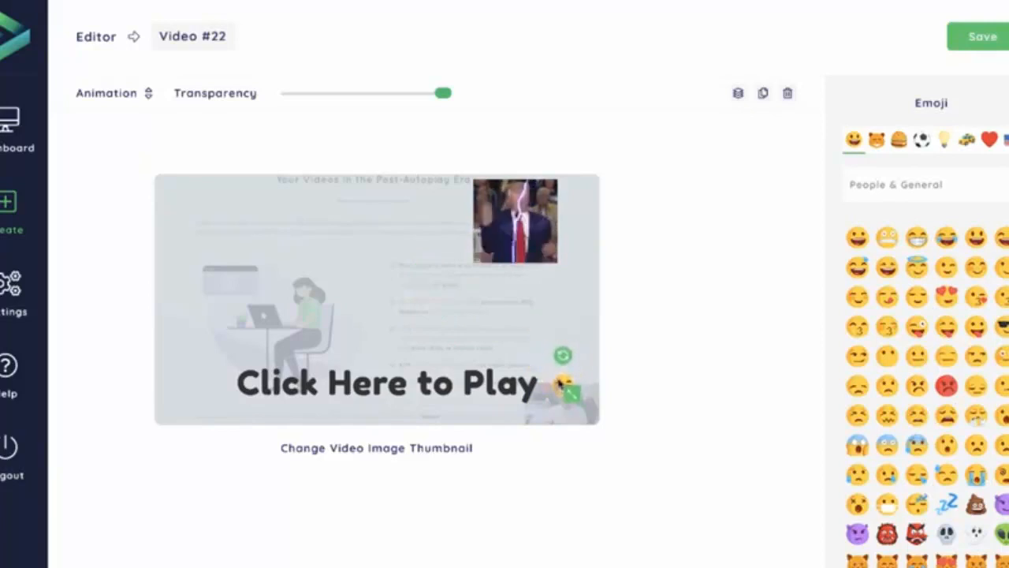
{"action": "left_click", "coordinate": [107, 92]}
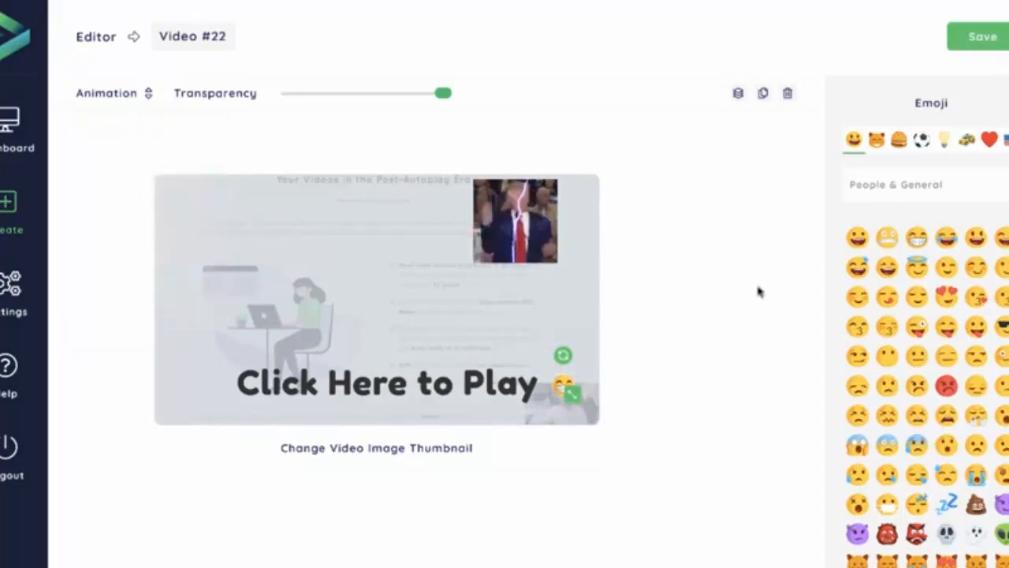
{"action": "left_click", "coordinate": [763, 93]}
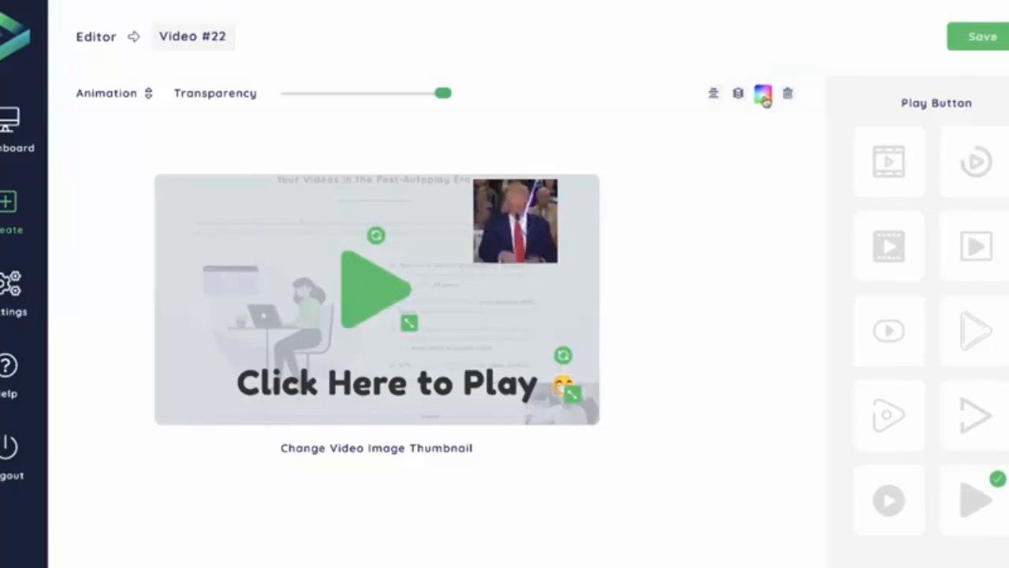
Step: Colour the centred play button blue and recolour the call-to-action text to match
{"action": "left_click", "coordinate": [763, 93]}
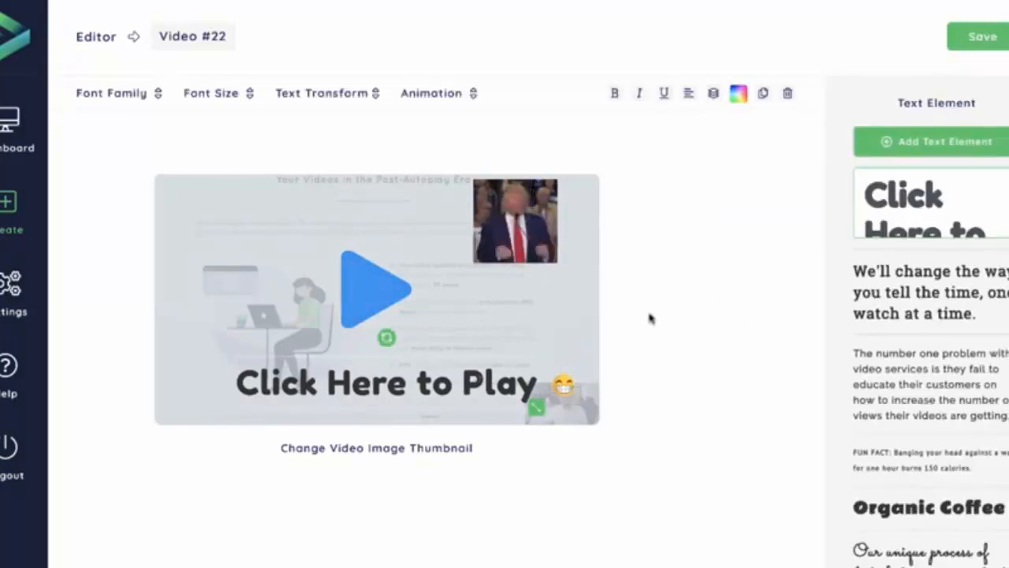
{"action": "left_click", "coordinate": [738, 93]}
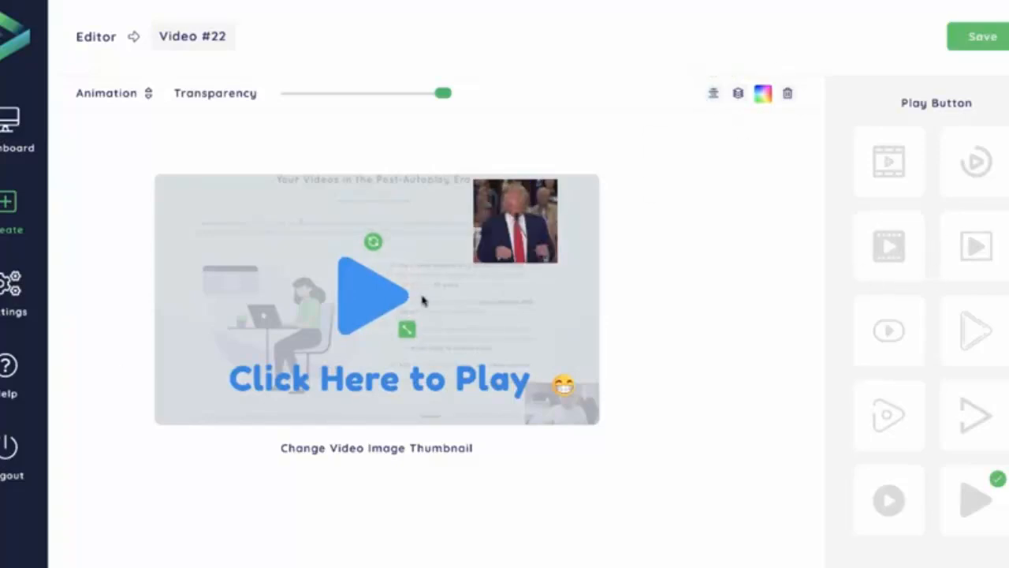
{"action": "mouse_move", "coordinate": [713, 93]}
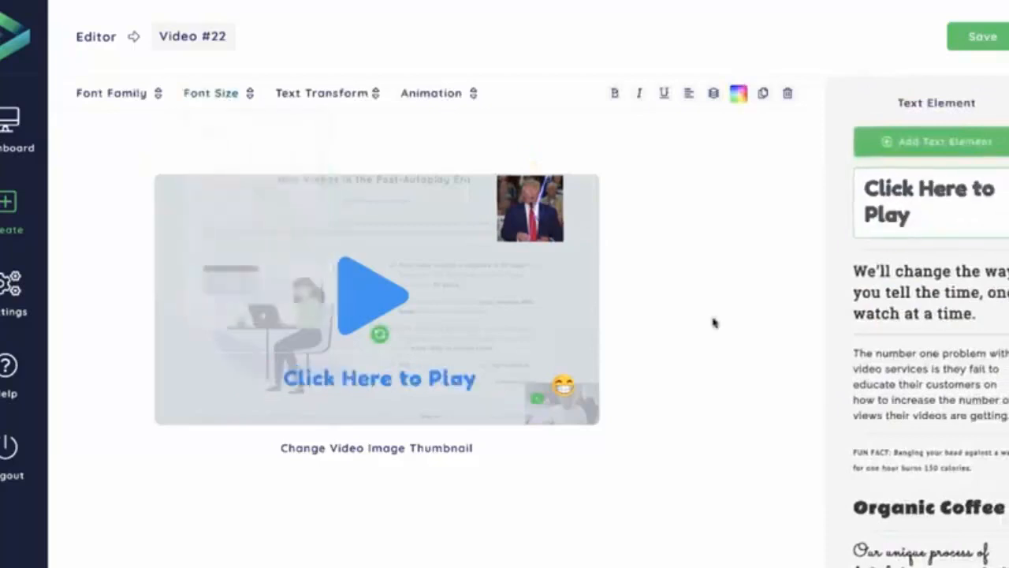
{"action": "mouse_move", "coordinate": [553, 262]}
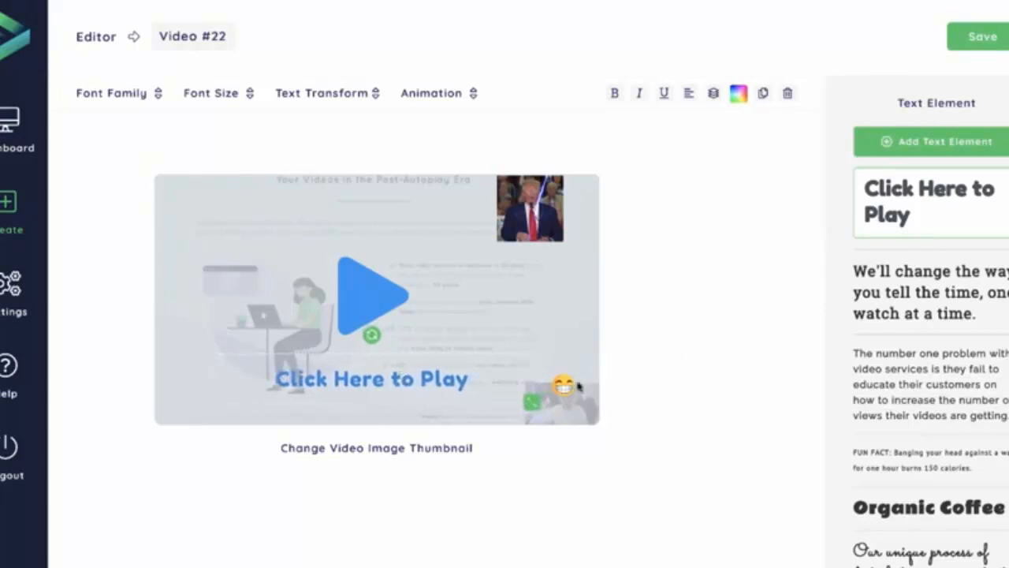
{"action": "left_click", "coordinate": [560, 386]}
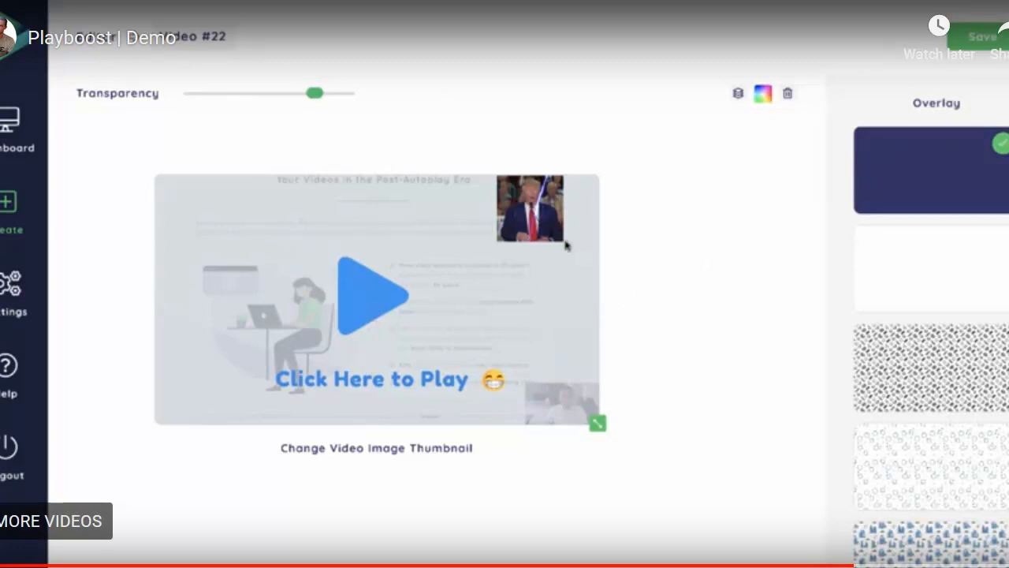
{"action": "mouse_move", "coordinate": [94, 323]}
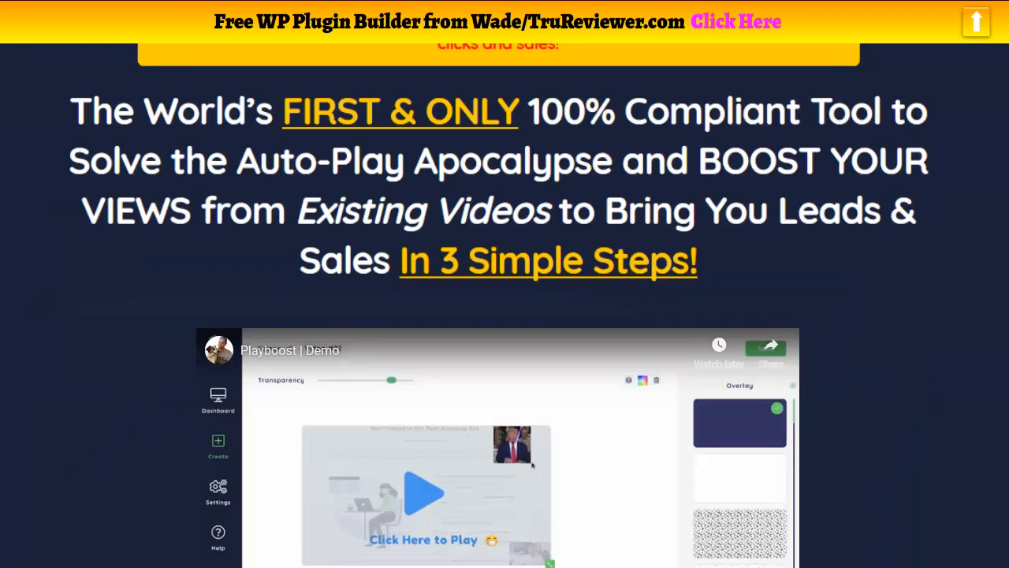
Step: Scroll the TruReviewer bonus page down to Bonus #6 Video Pop and the Bonus #7 heading
{"action": "scroll", "scroll_direction": "down", "scroll_amount": 3}
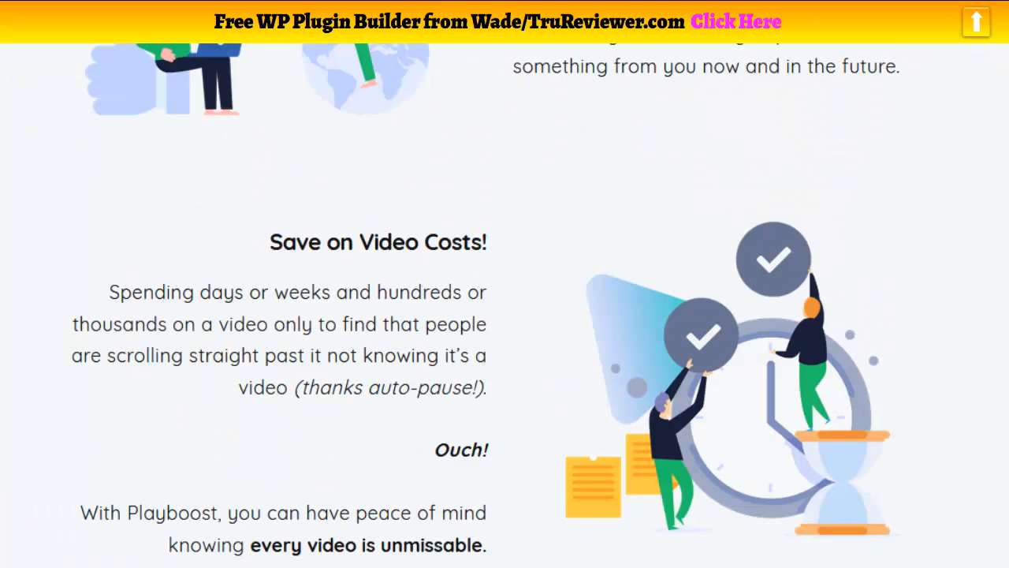
{"action": "scroll", "scroll_direction": "down", "scroll_amount": 3}
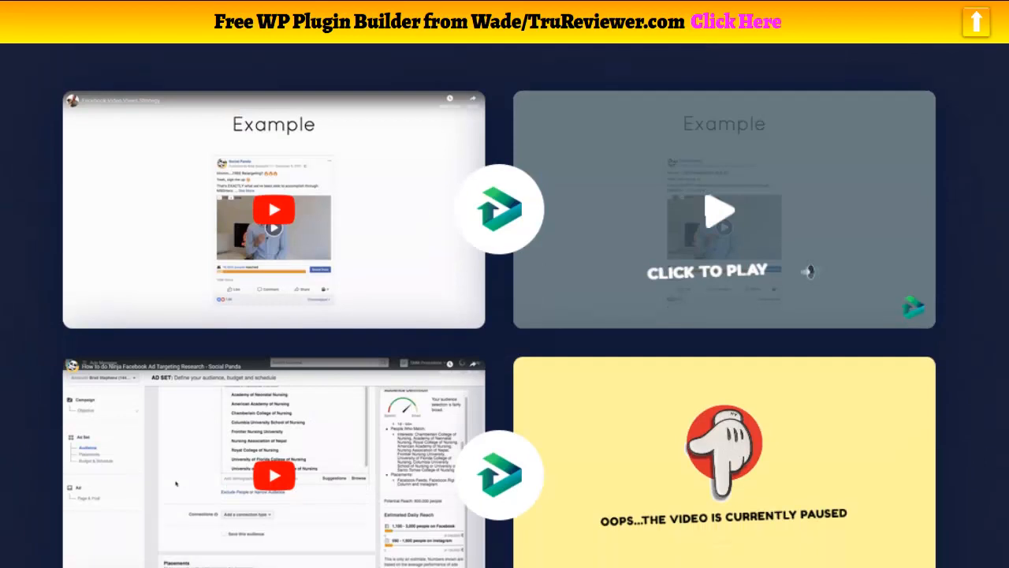
{"action": "scroll", "scroll_direction": "down", "scroll_amount": 3}
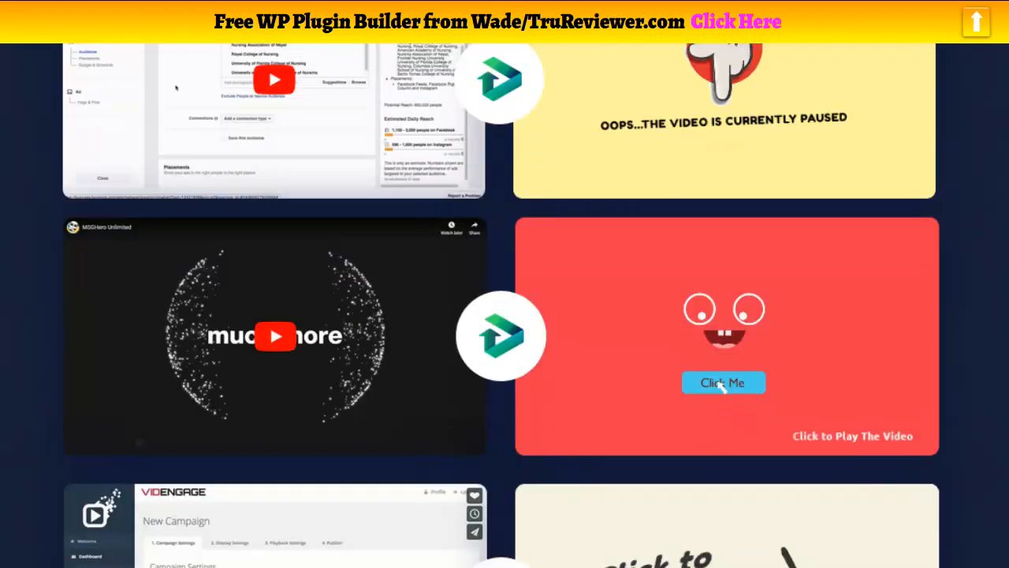
{"action": "scroll", "scroll_direction": "down", "scroll_amount": 3}
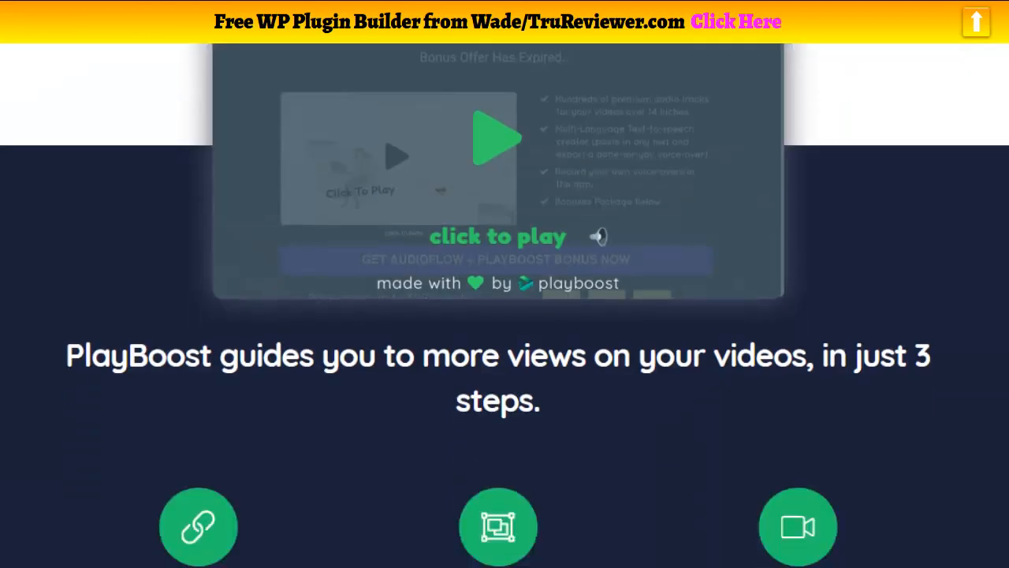
{"action": "scroll", "scroll_direction": "down", "scroll_amount": 3}
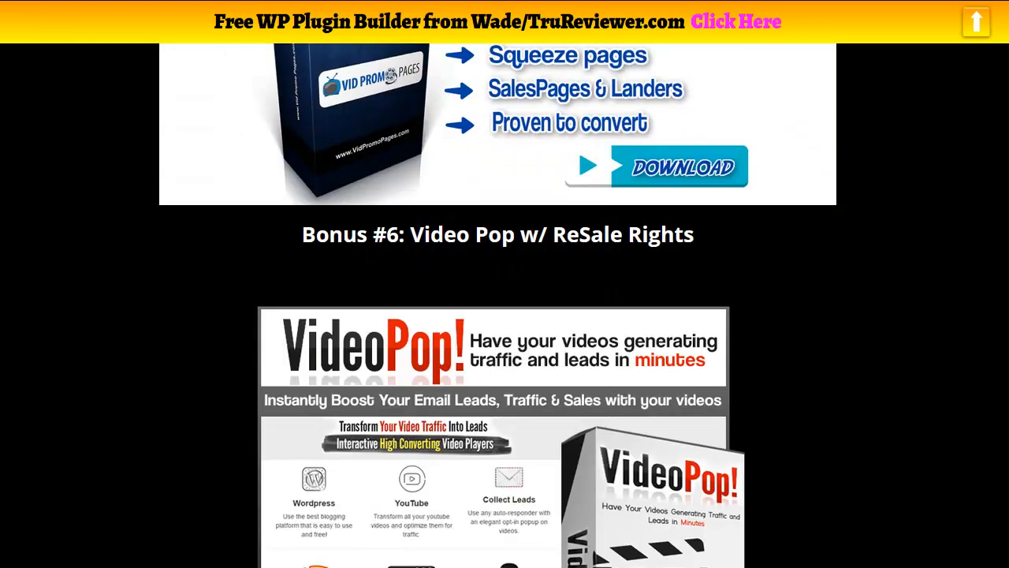
{"action": "scroll", "scroll_direction": "down", "scroll_amount": 3}
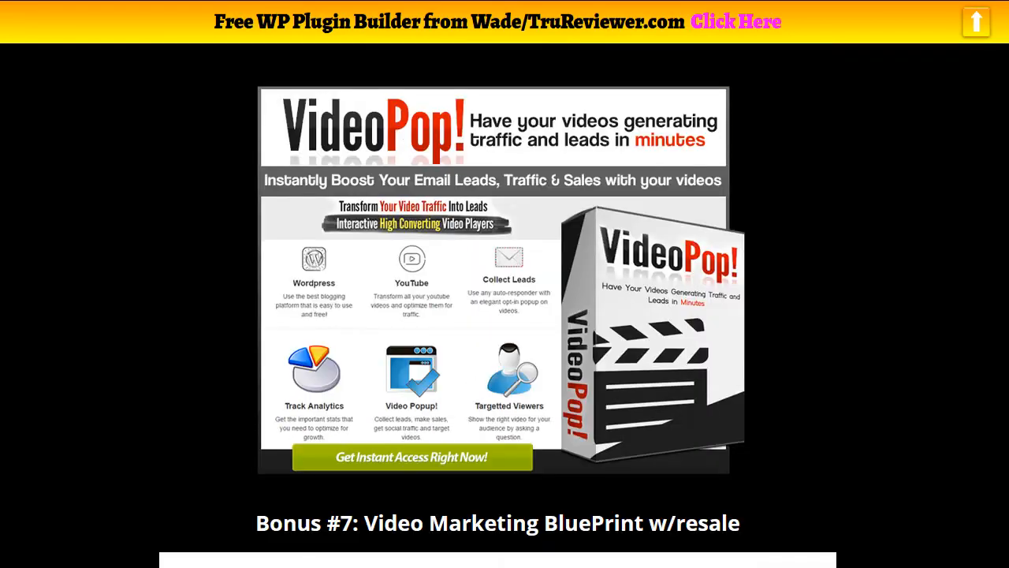